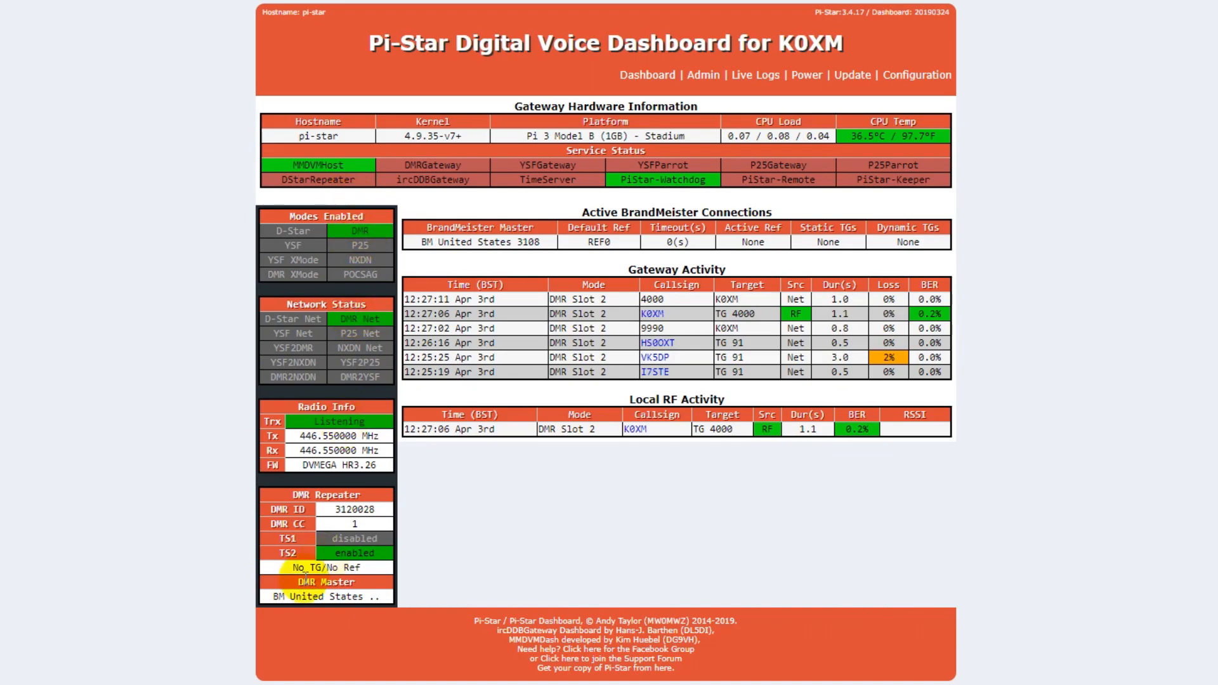
mouse_move(280, 596)
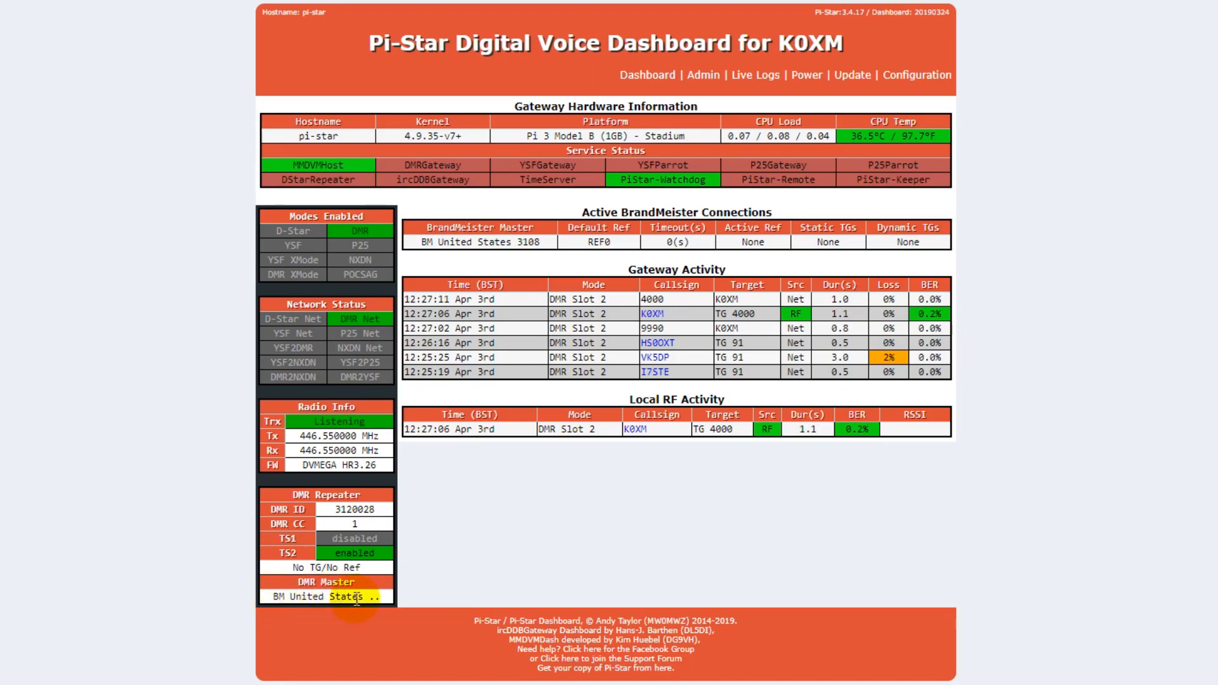
mouse_move(502, 535)
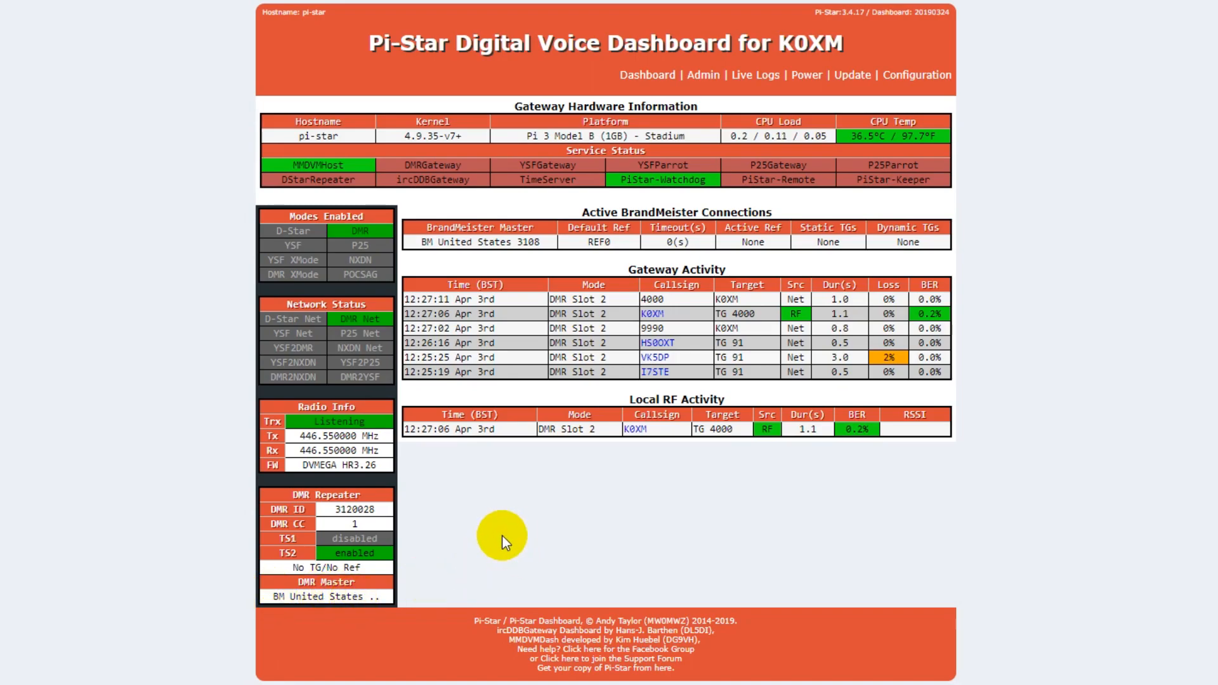
mouse_move(454, 513)
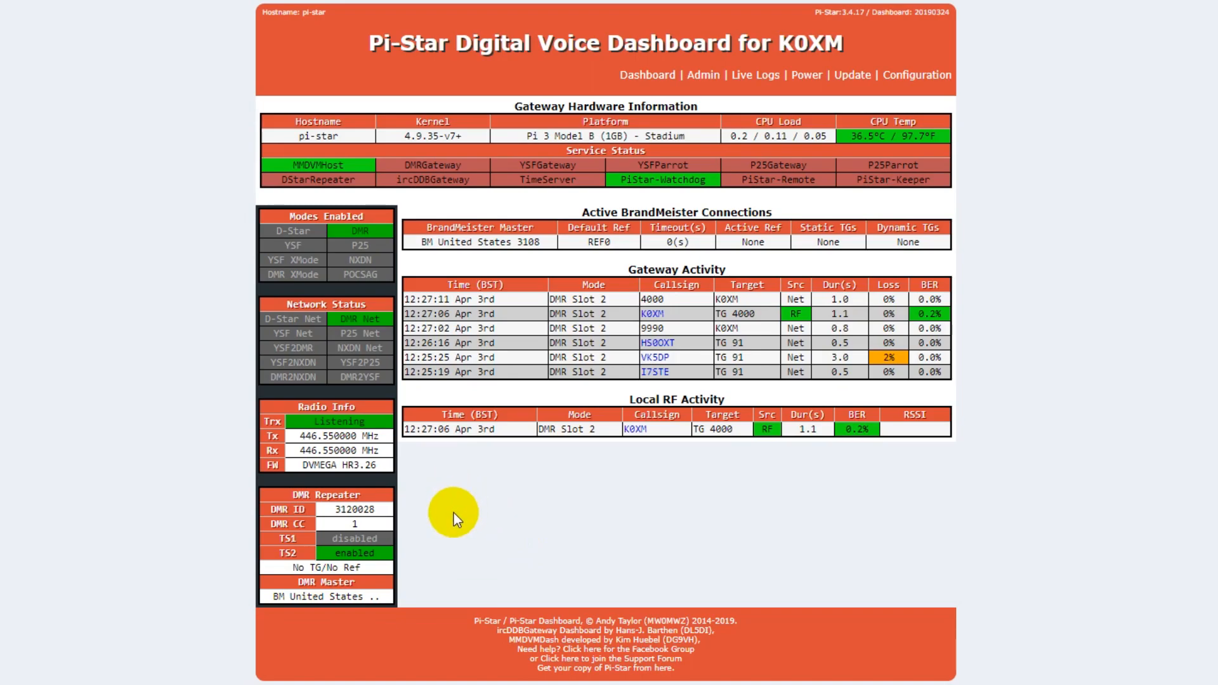
mouse_move(455, 530)
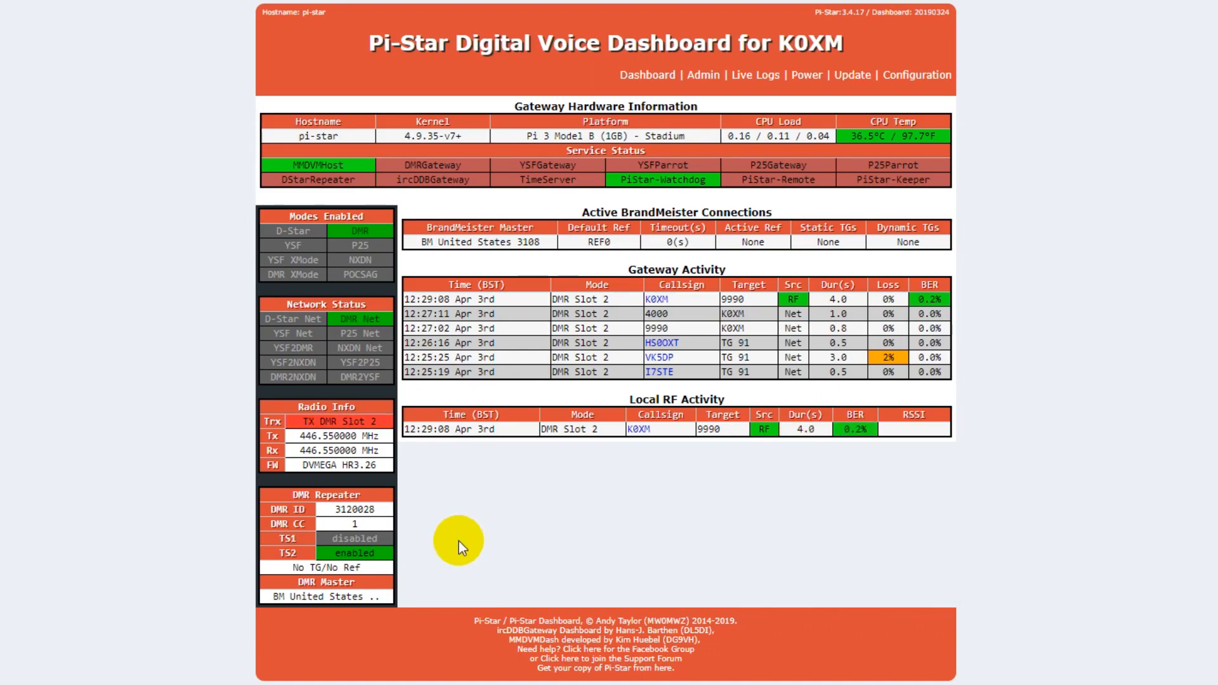
mouse_move(472, 546)
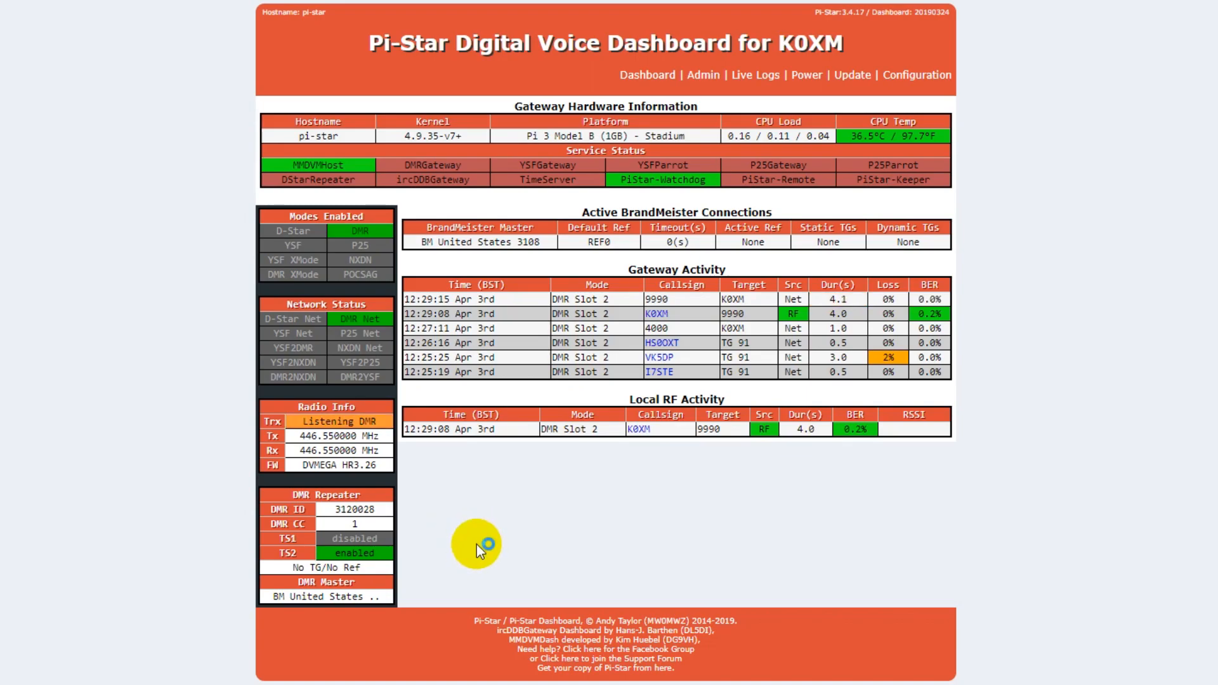
mouse_move(477, 542)
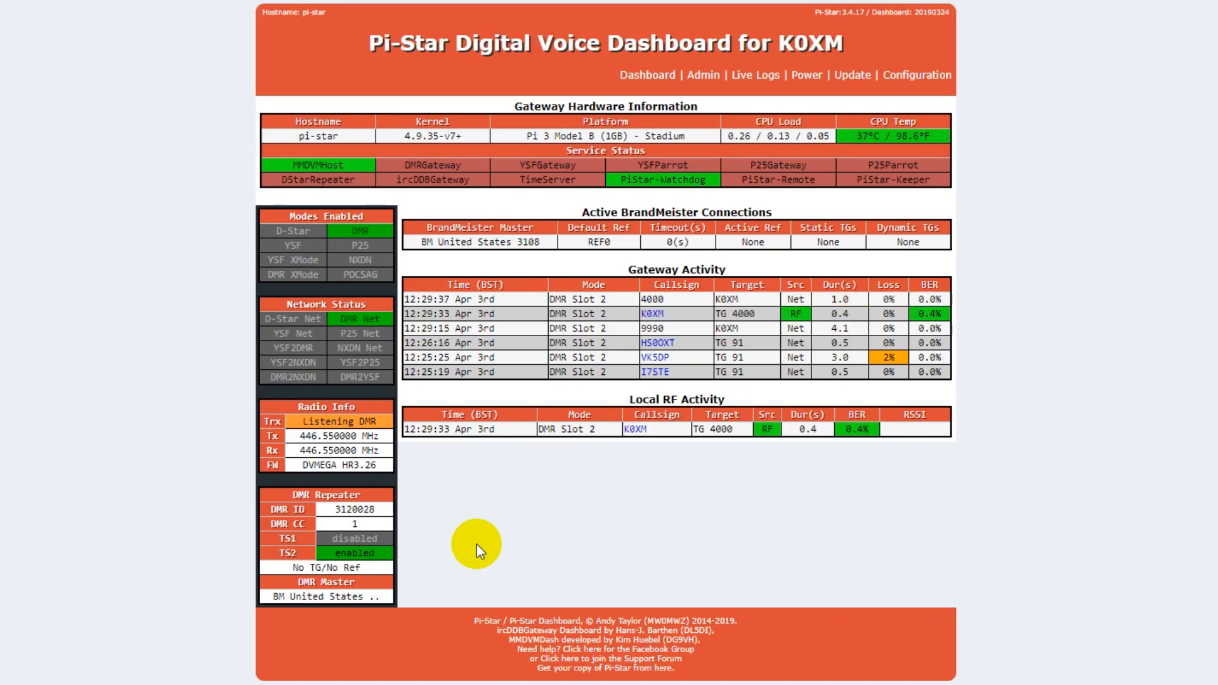
mouse_move(553, 559)
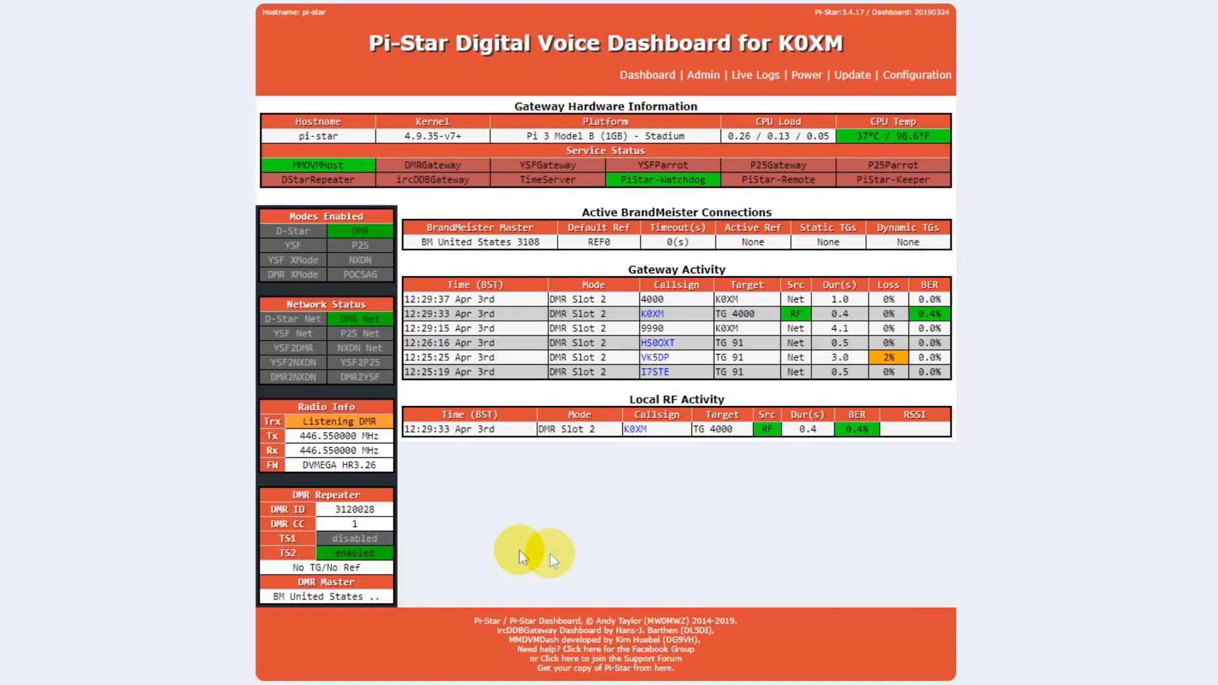
mouse_move(1006, 481)
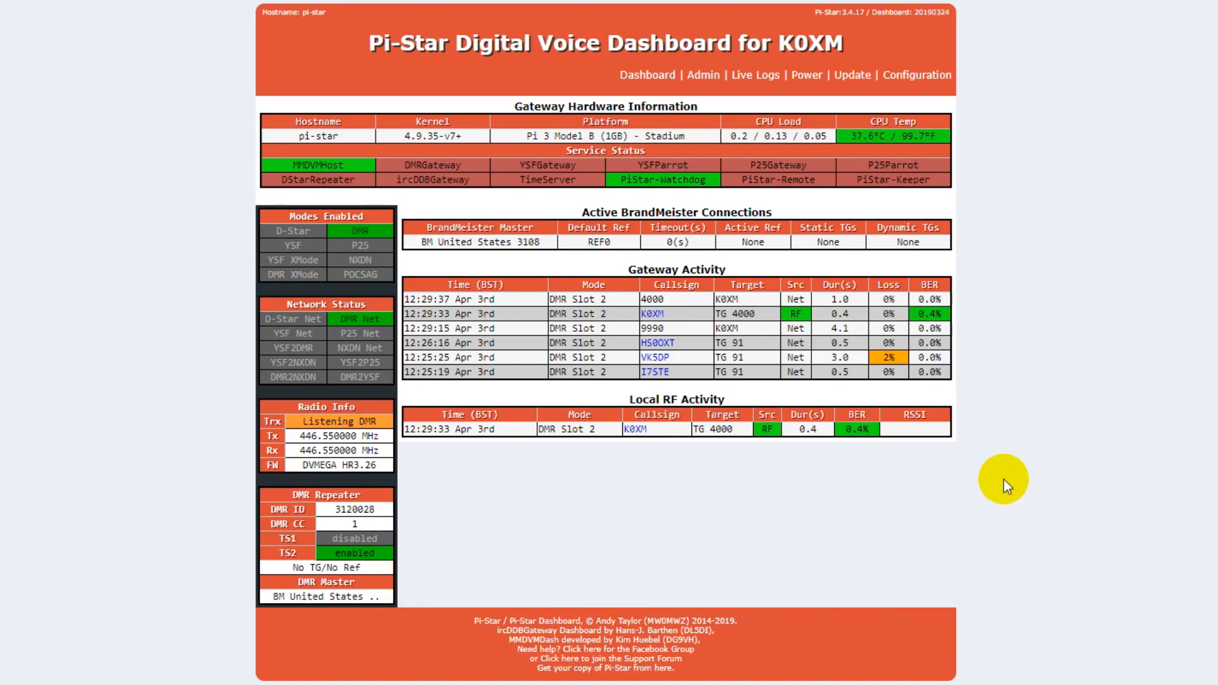
mouse_move(1000, 536)
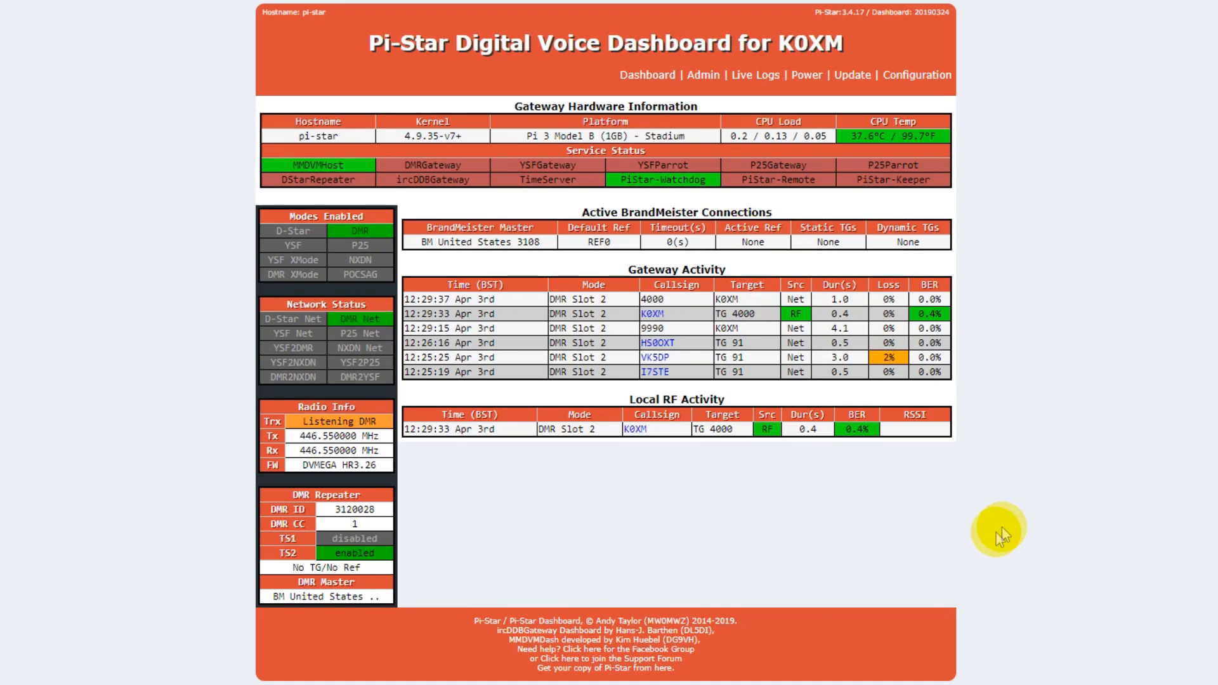
mouse_move(963, 557)
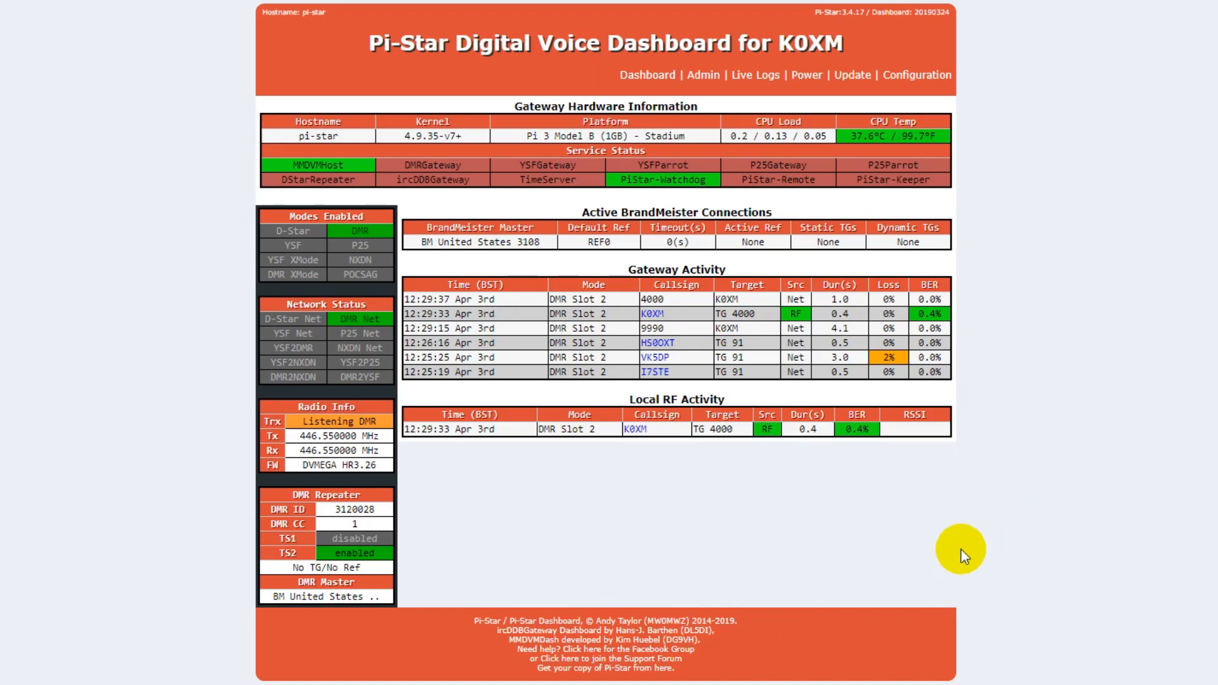
mouse_move(954, 546)
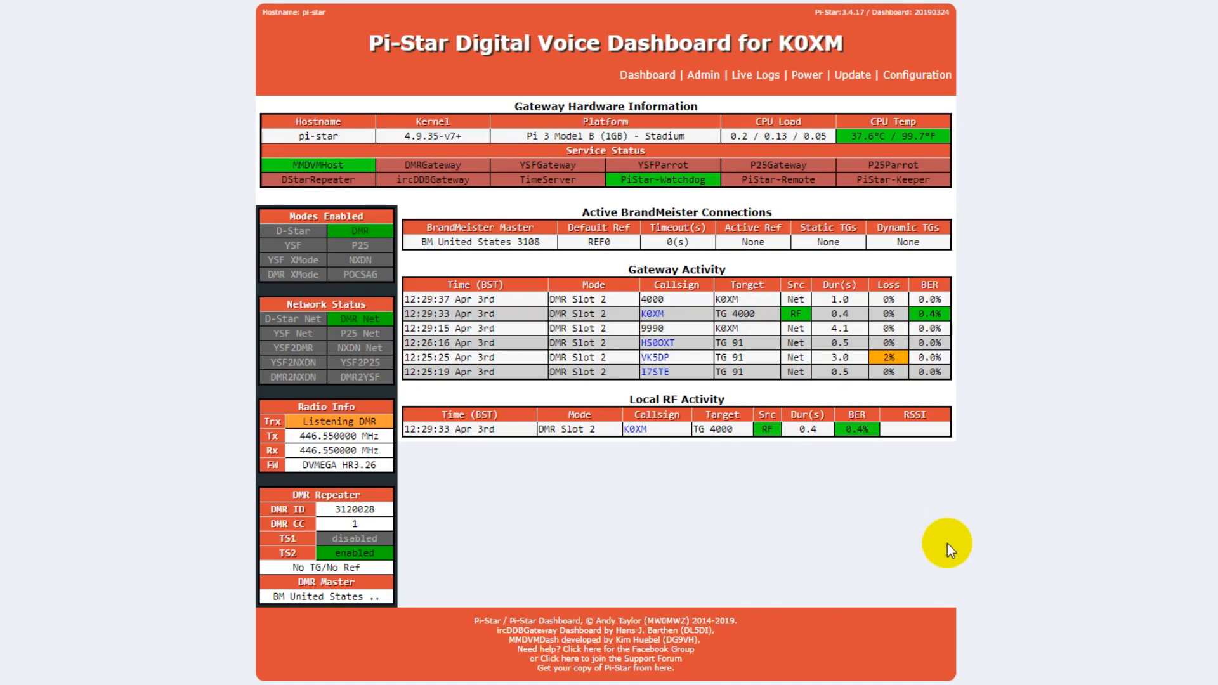
mouse_move(941, 541)
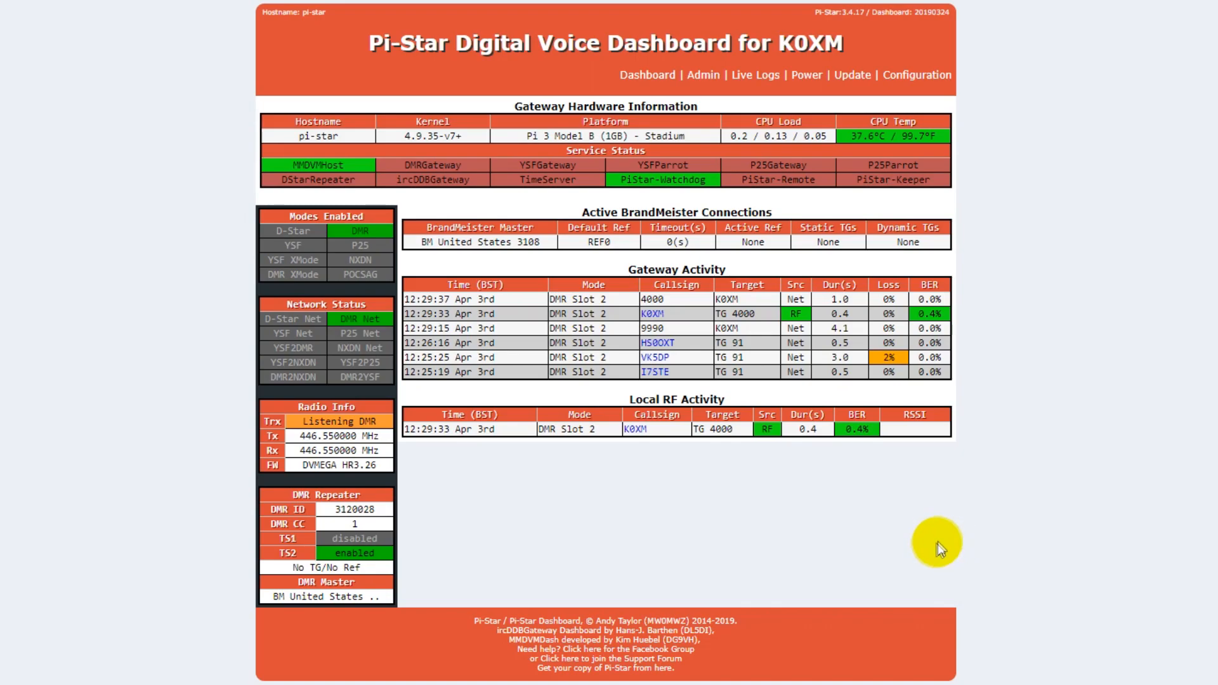
mouse_move(932, 537)
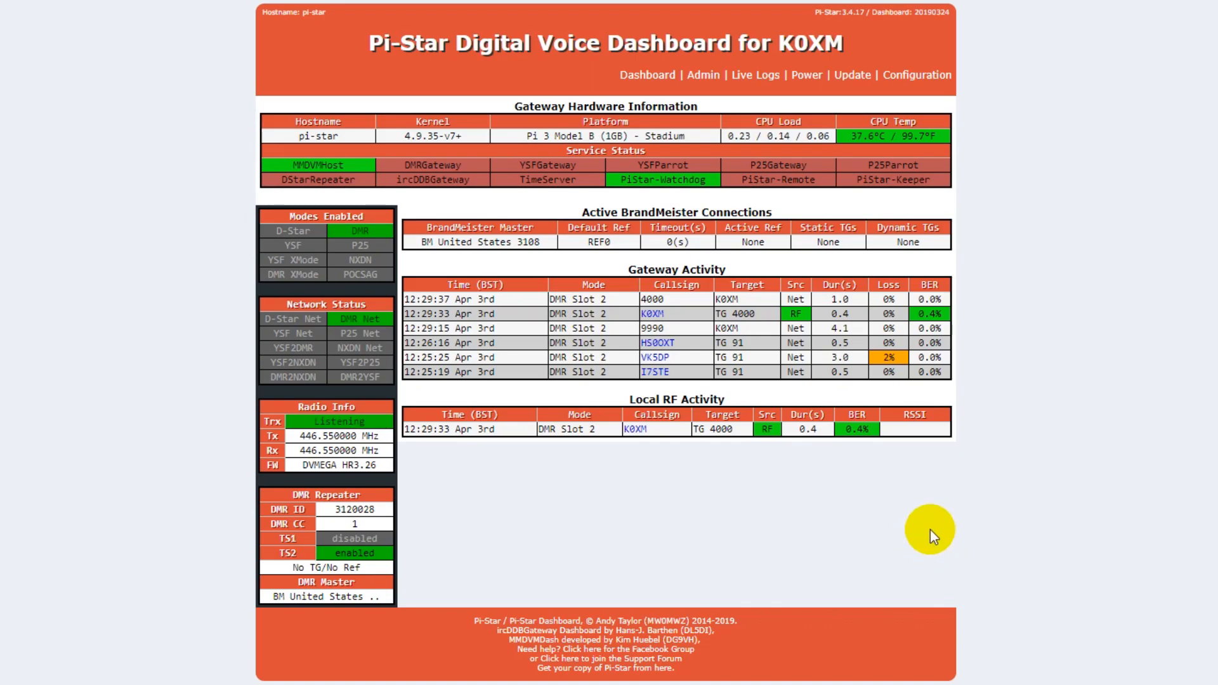
mouse_move(1014, 516)
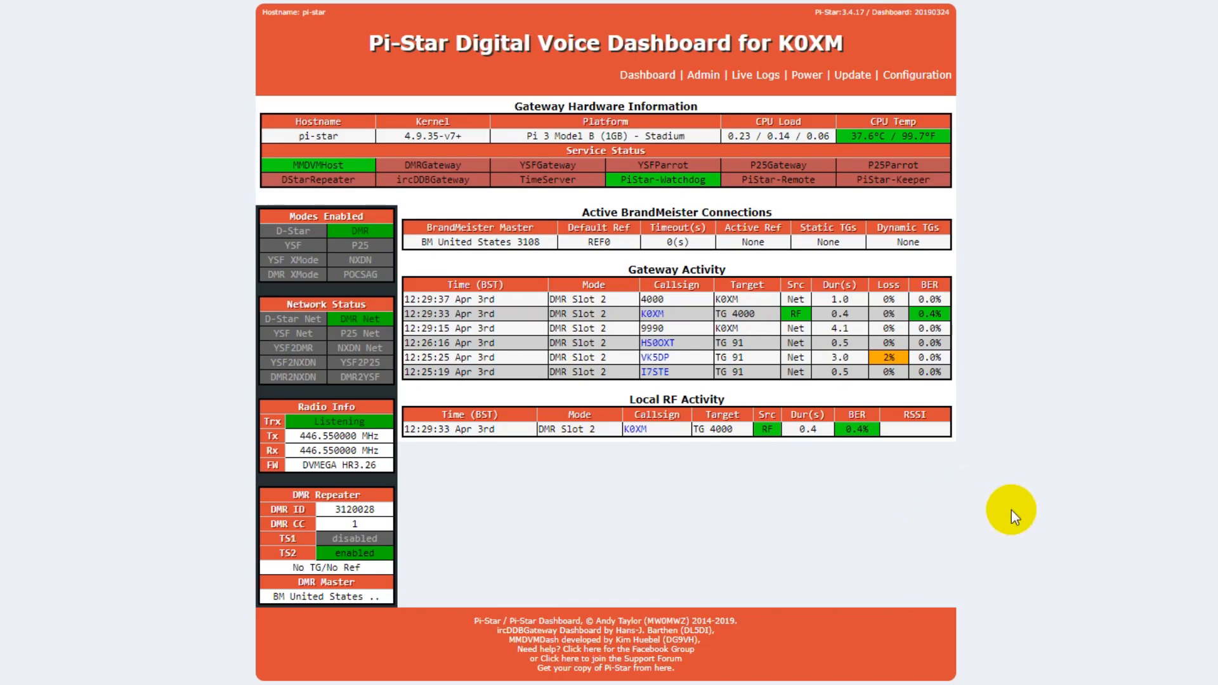
- Leave full screen and switch to the BrandMeister Sysop Dashboard tab
key("F11")
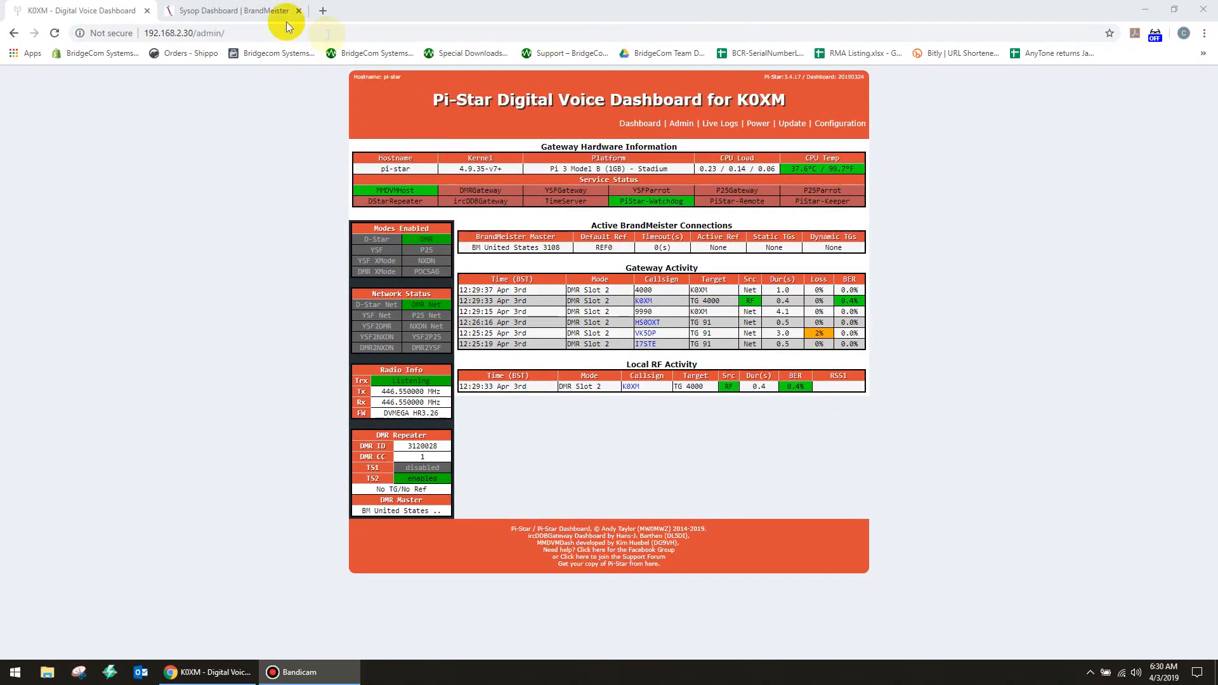
mouse_move(268, 14)
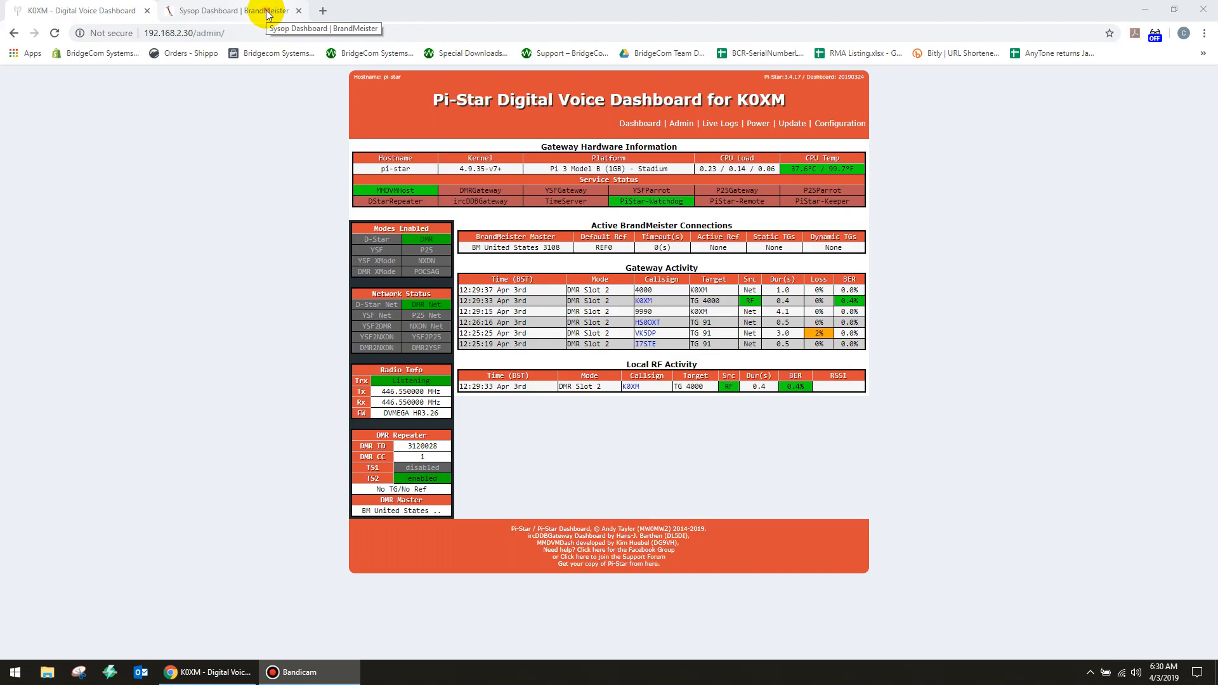
left_click(233, 11)
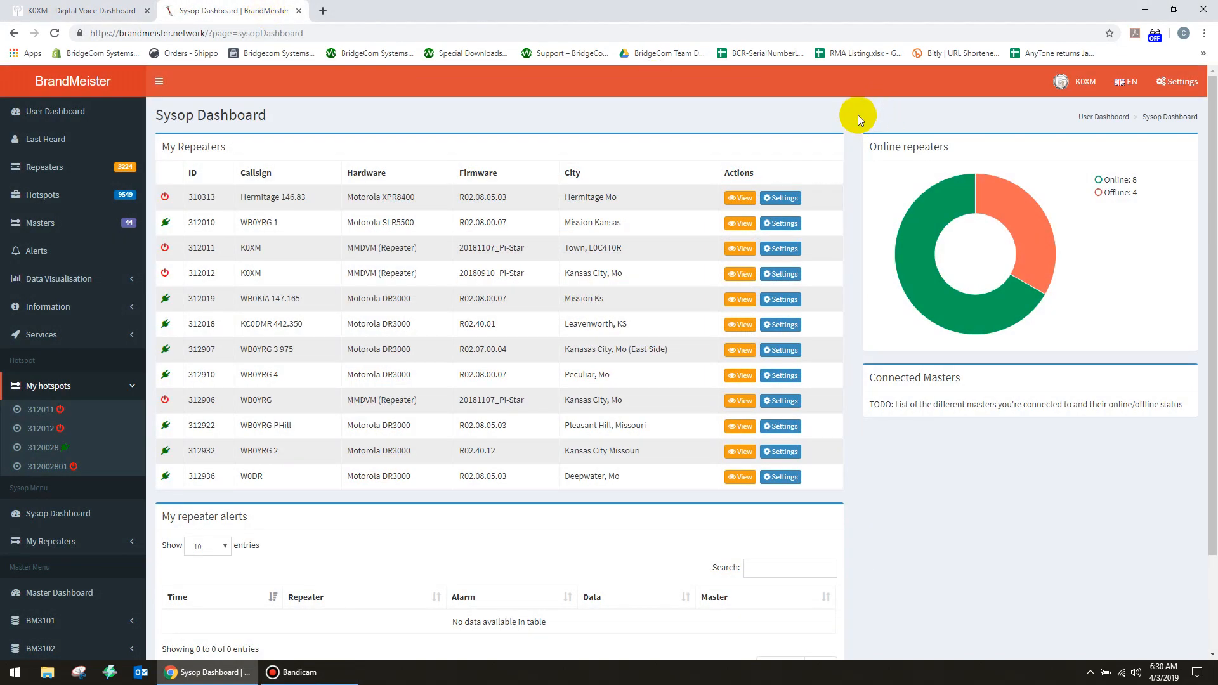
mouse_move(852, 121)
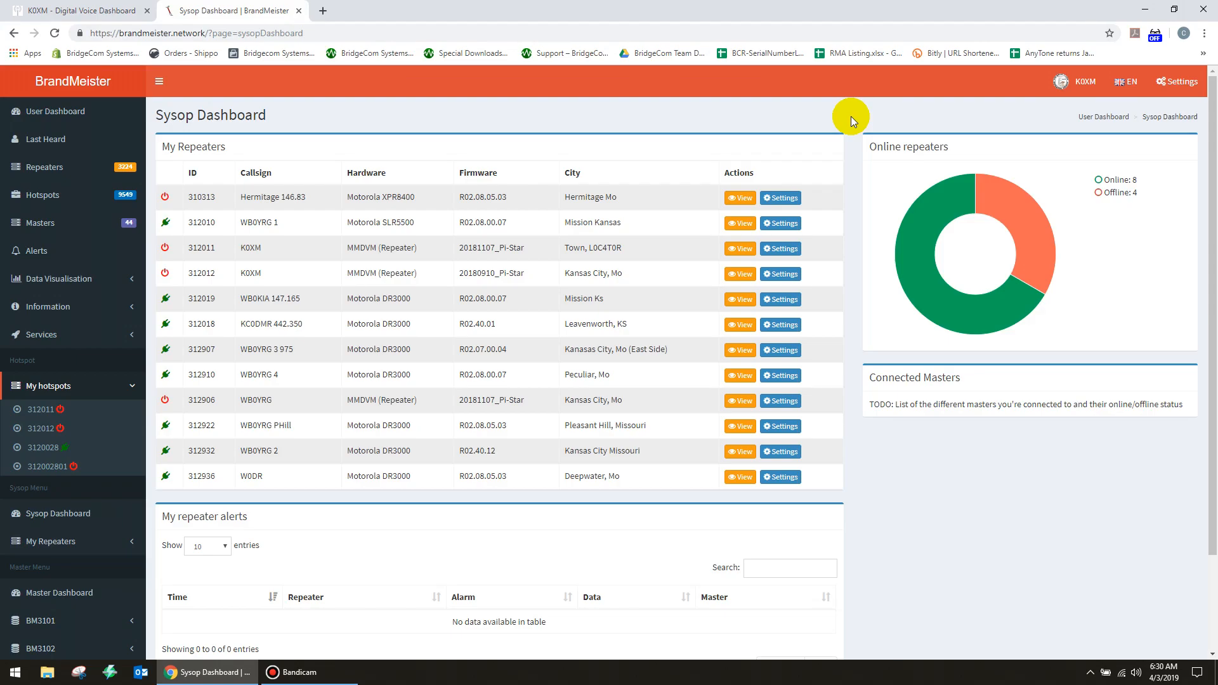
mouse_move(857, 118)
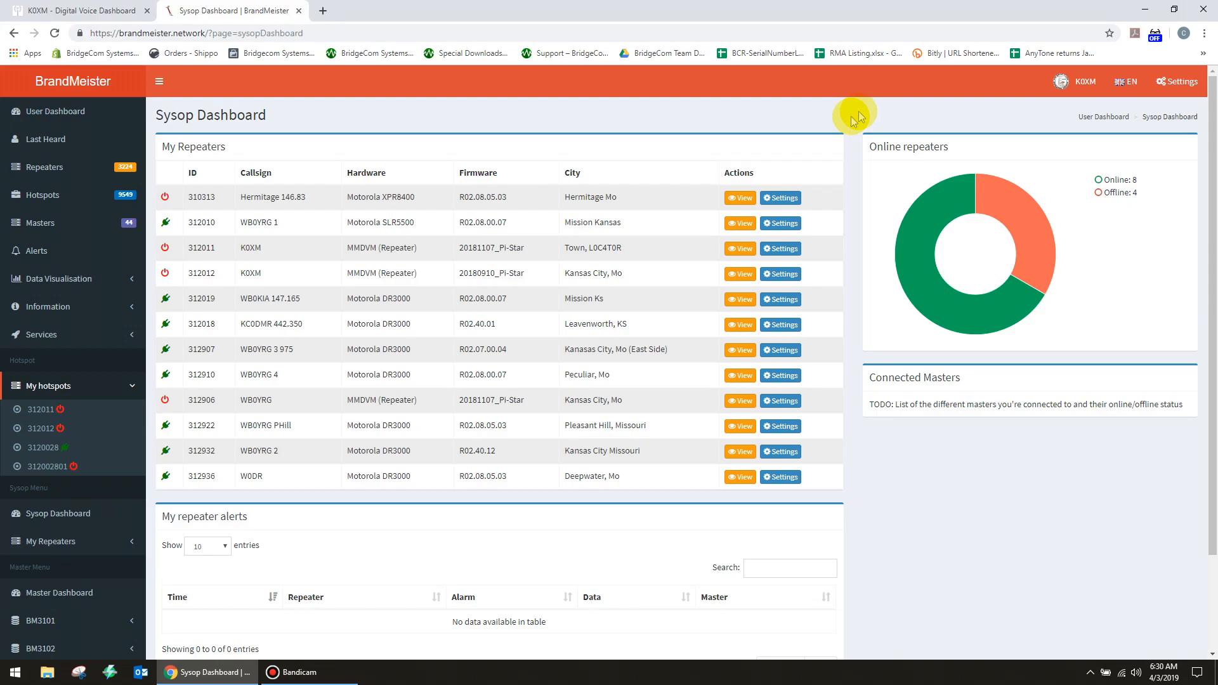
mouse_move(470, 200)
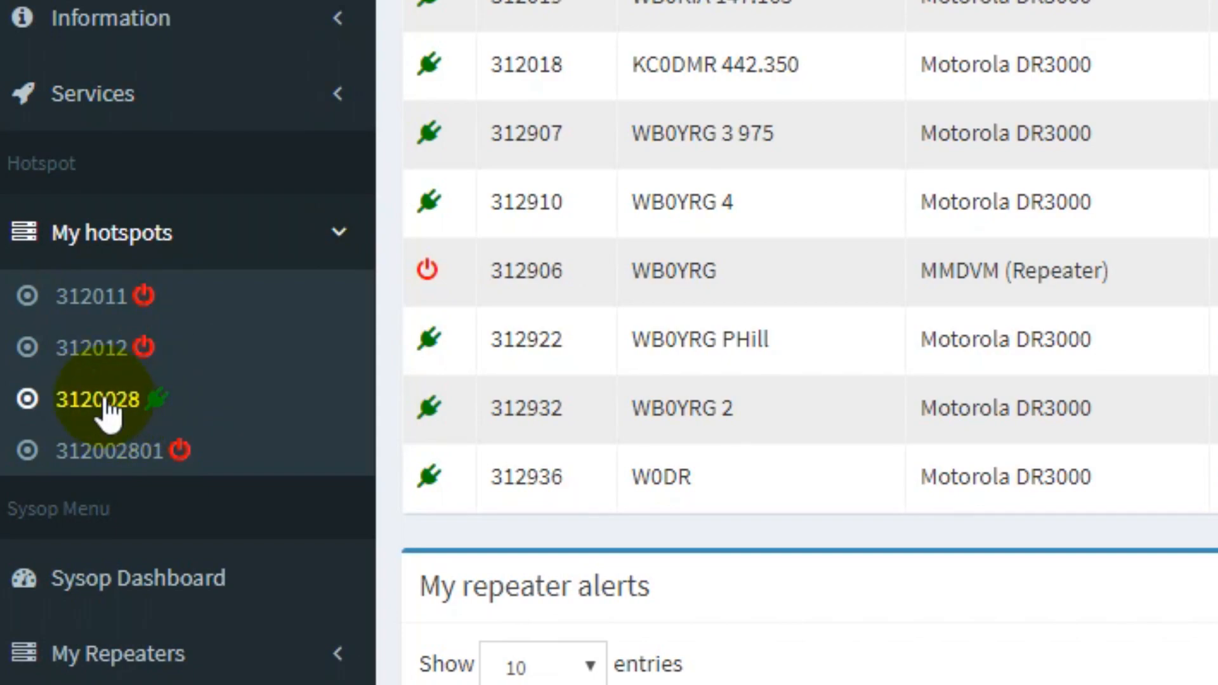
mouse_move(163, 419)
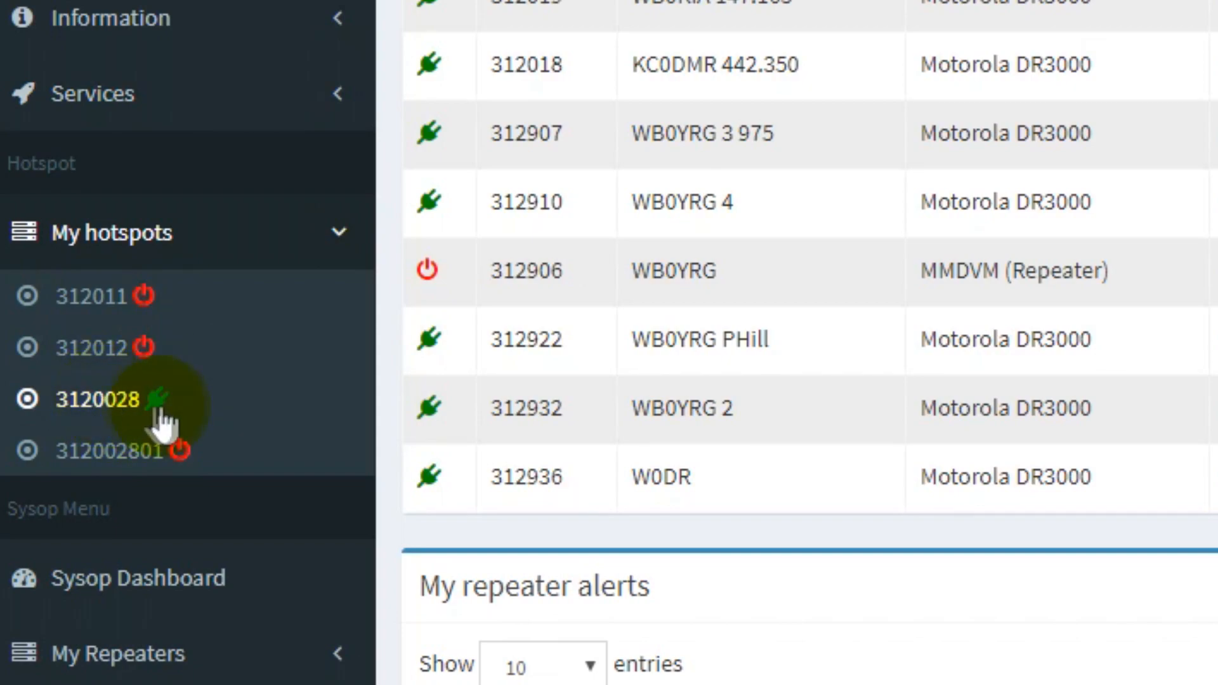
mouse_move(117, 399)
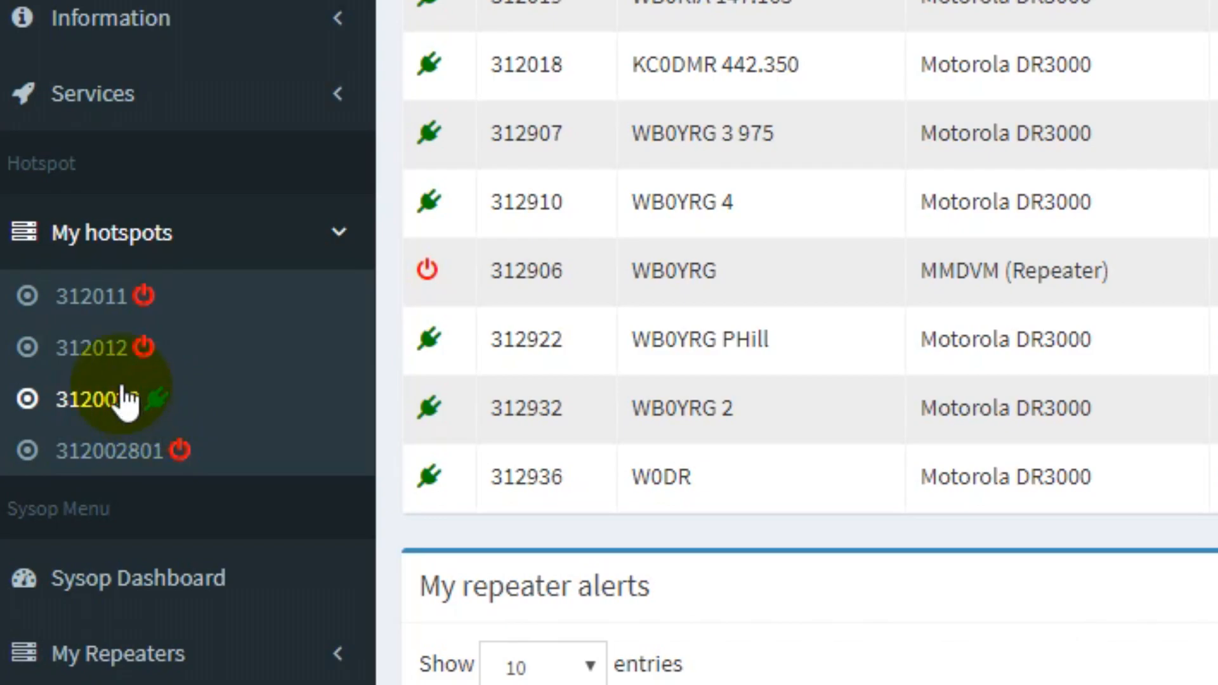
- Open hotspot 3120028's settings and scroll to its Actions and reflector 4000 sections
left_click(94, 398)
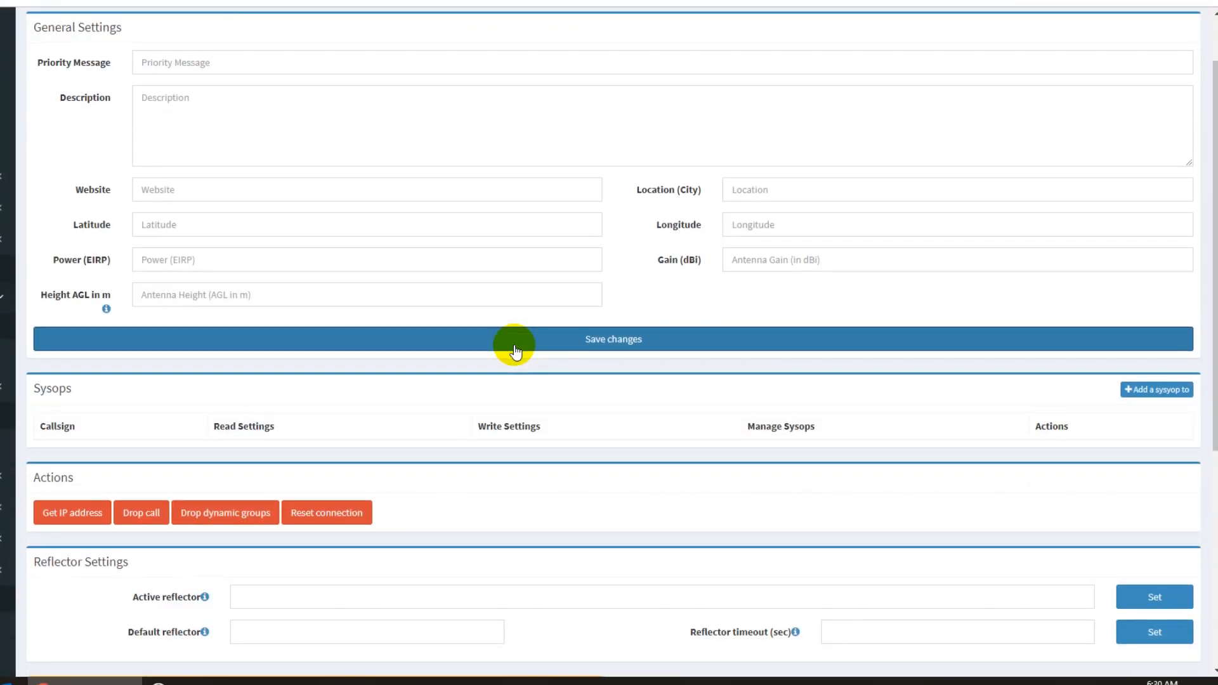
scroll("down", 3)
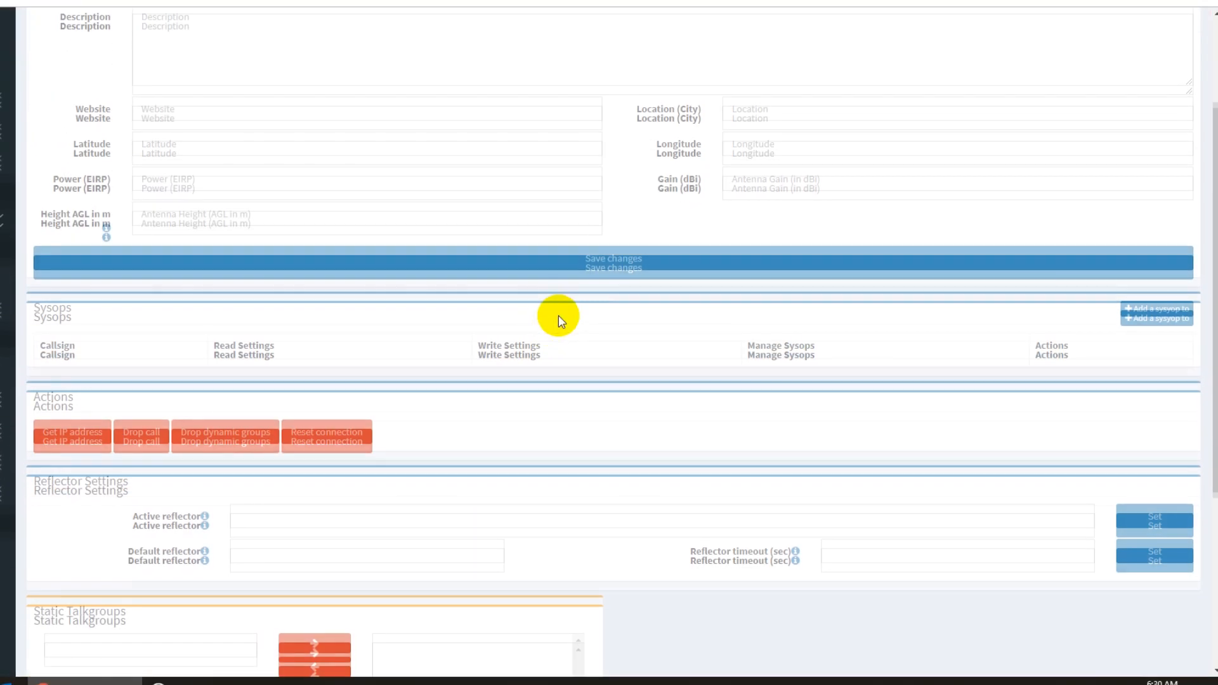
scroll("up", 3)
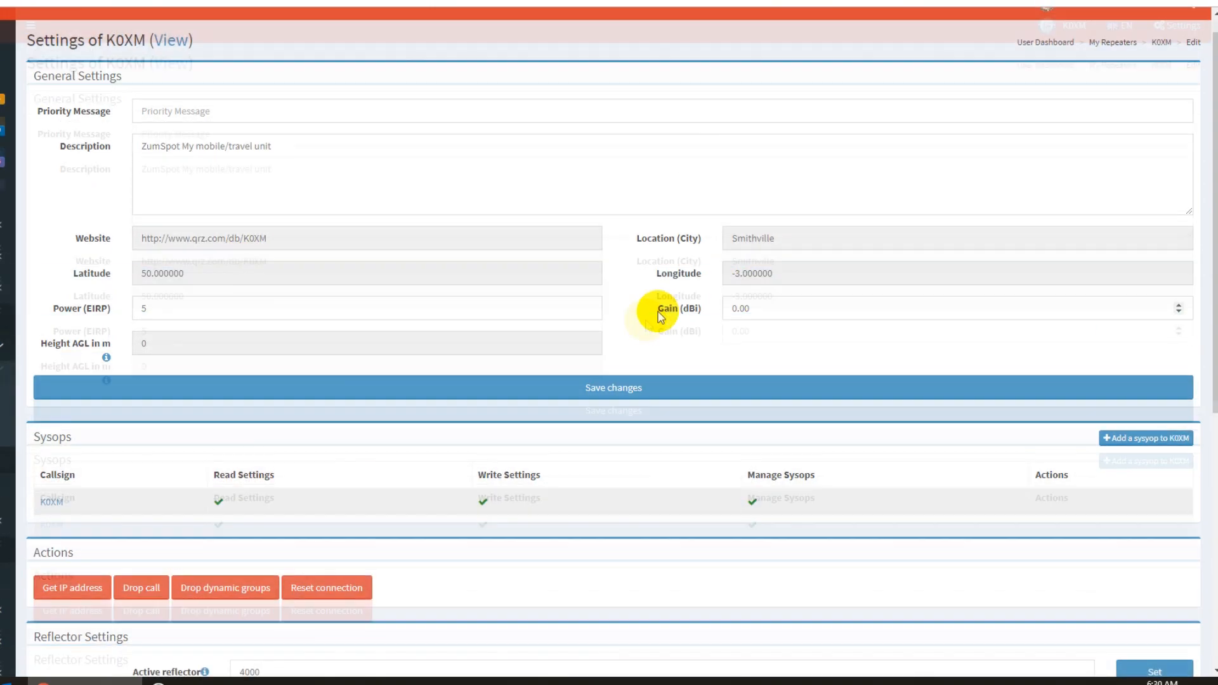
scroll("down", 3)
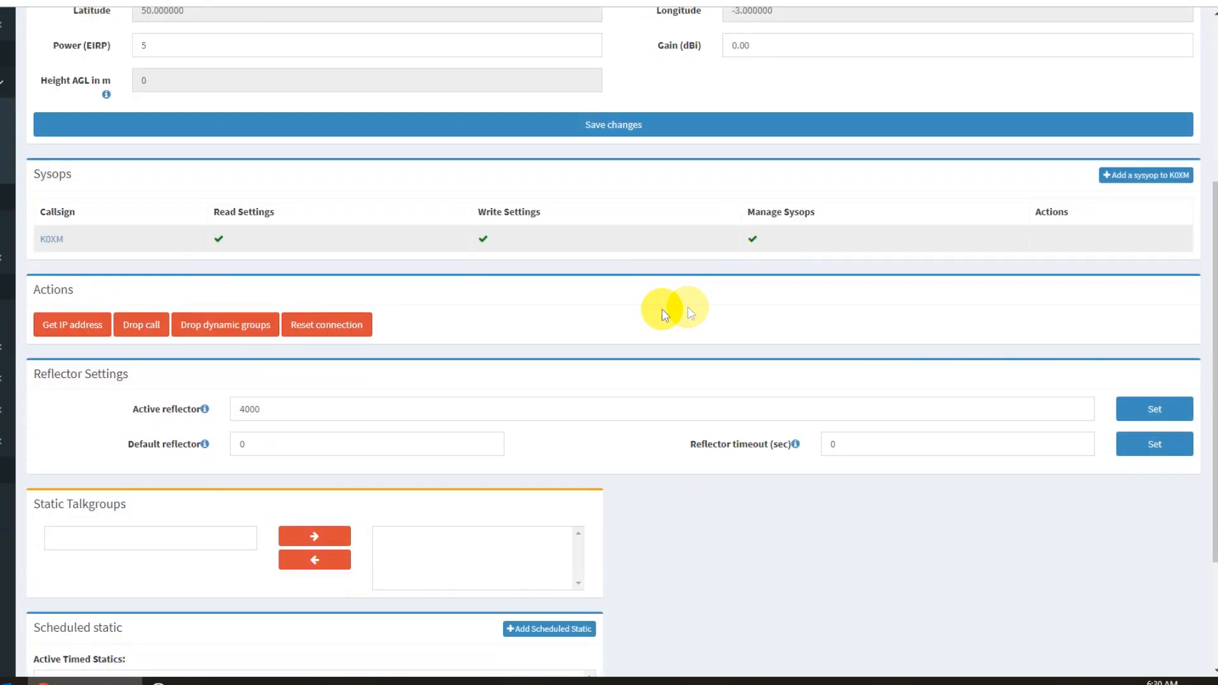
mouse_move(512, 396)
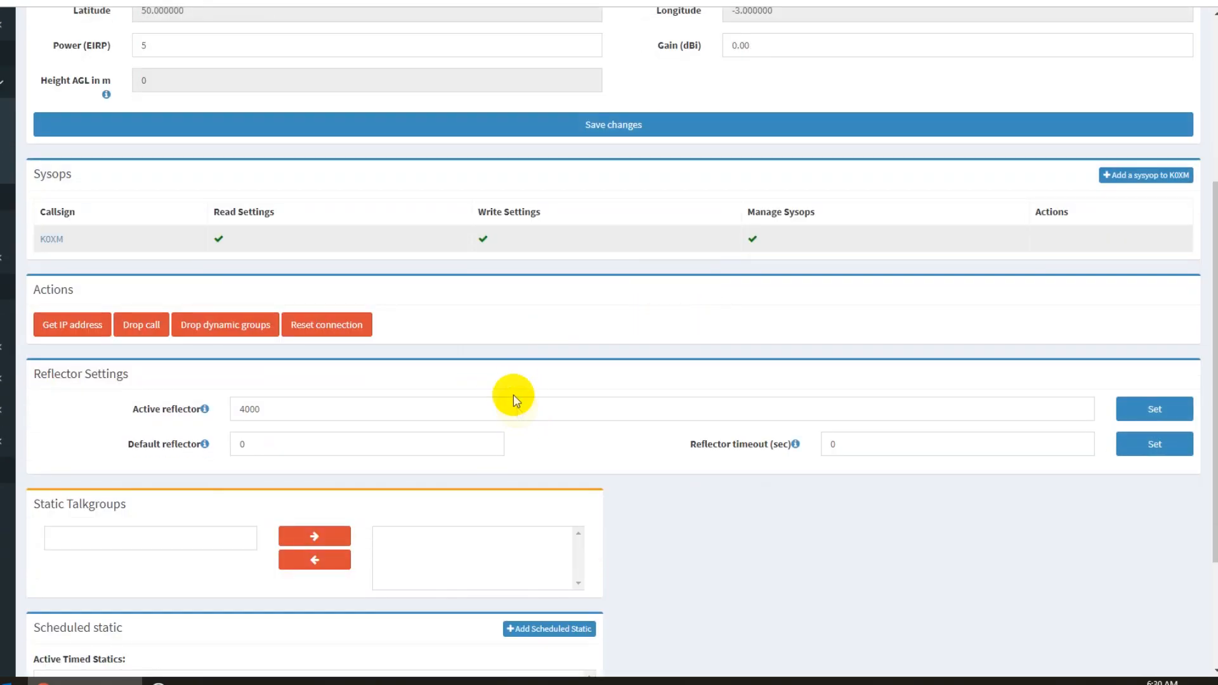
mouse_move(506, 380)
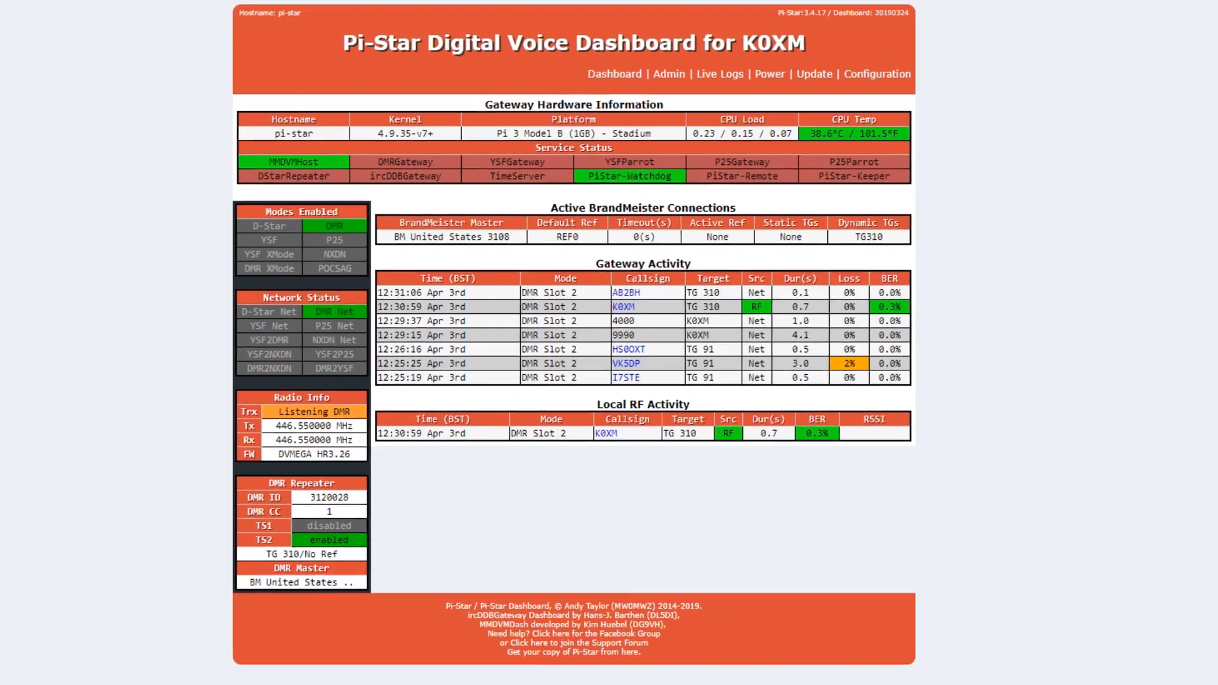
- After reviewing the Parrot 9990 and TG 310 calls, return to the BrandMeister settings tab
left_click(876, 74)
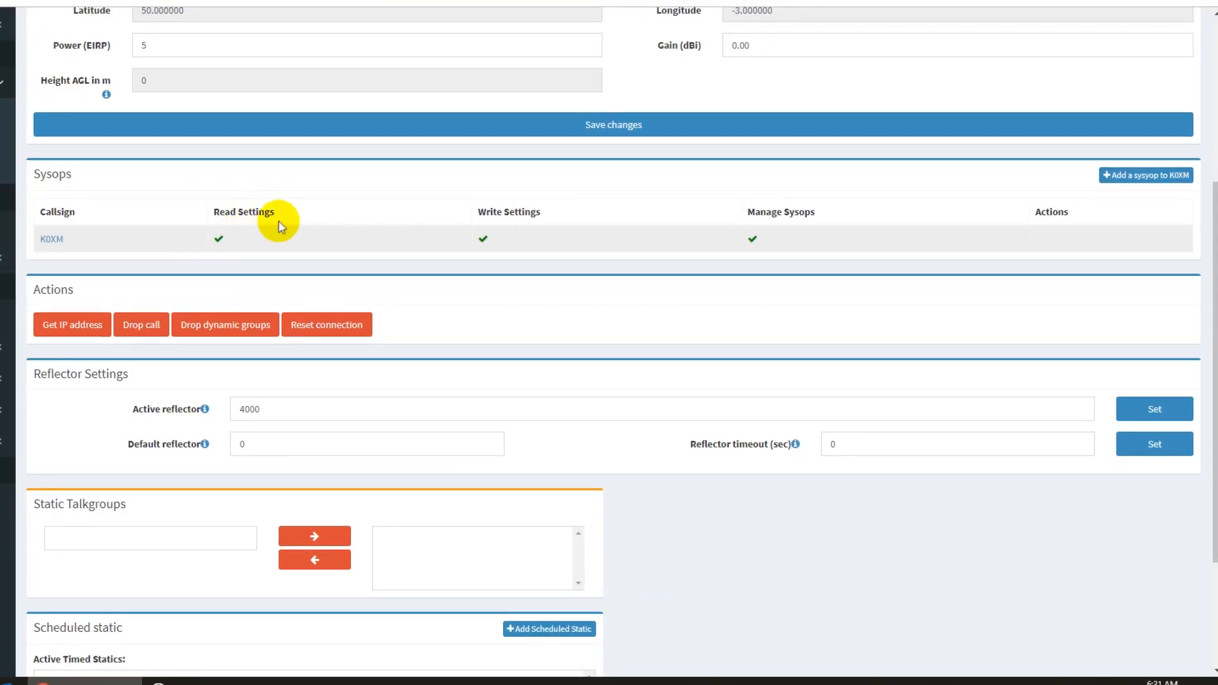
- View the K0XM hotspot overview and expand the TG 310 slot details
scroll("up", 3)
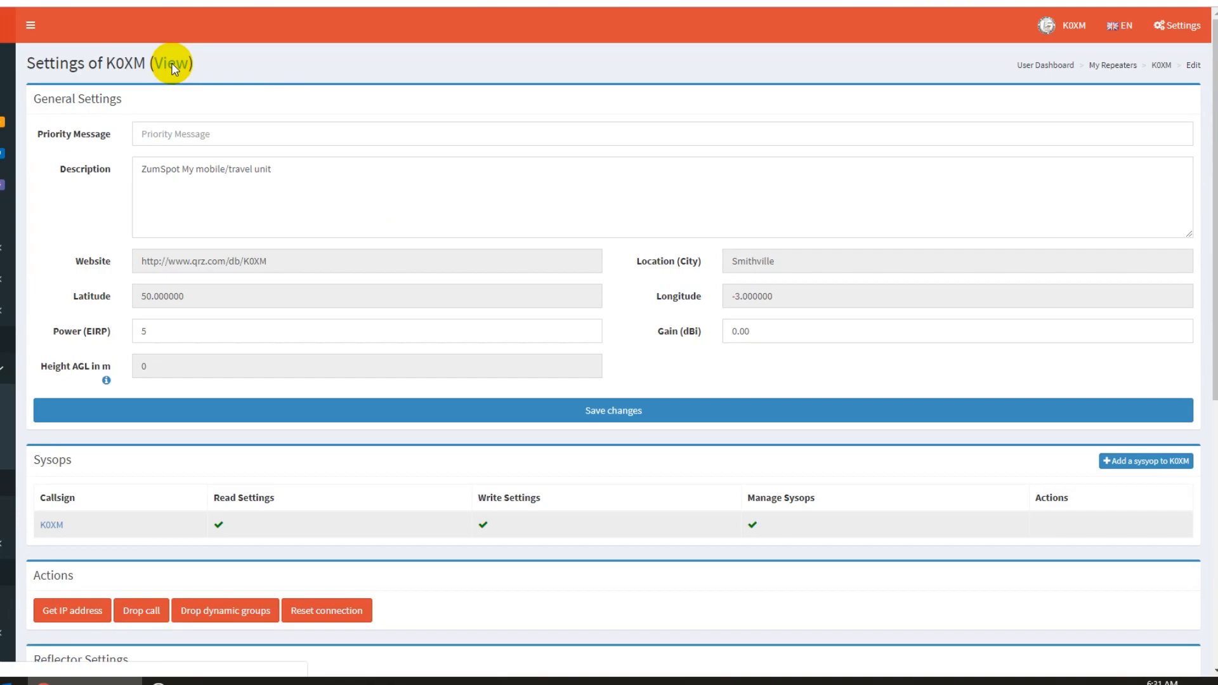
left_click(176, 63)
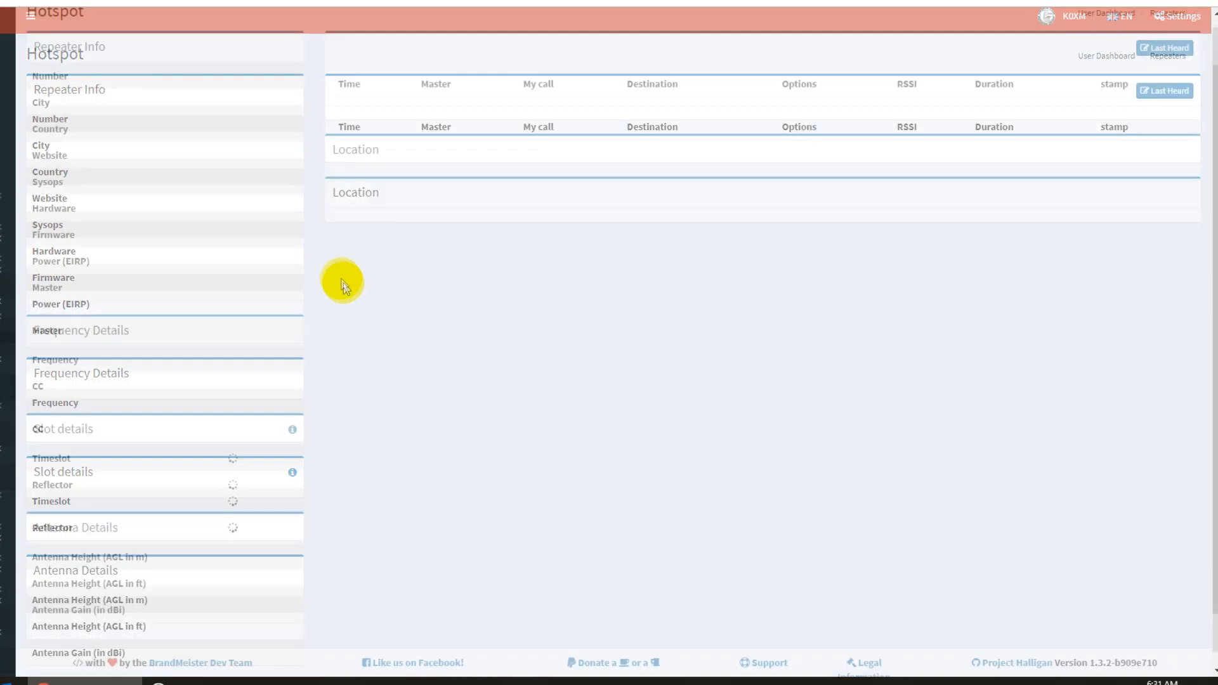
scroll("up", 3)
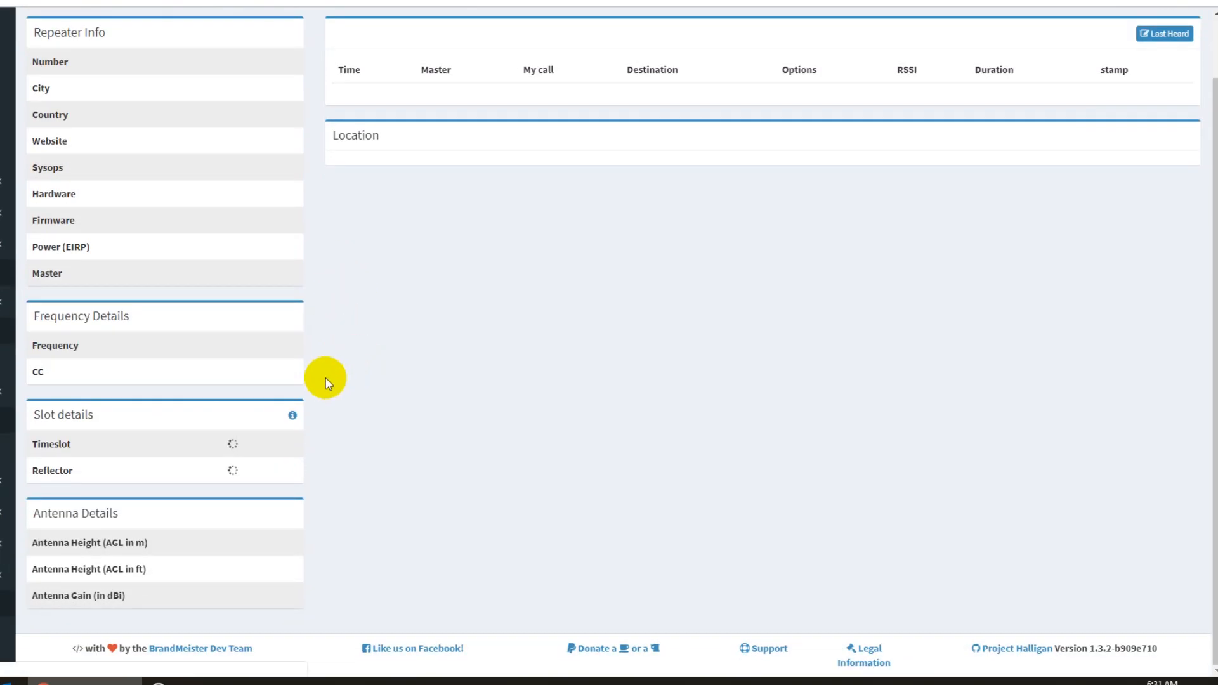
mouse_move(115, 432)
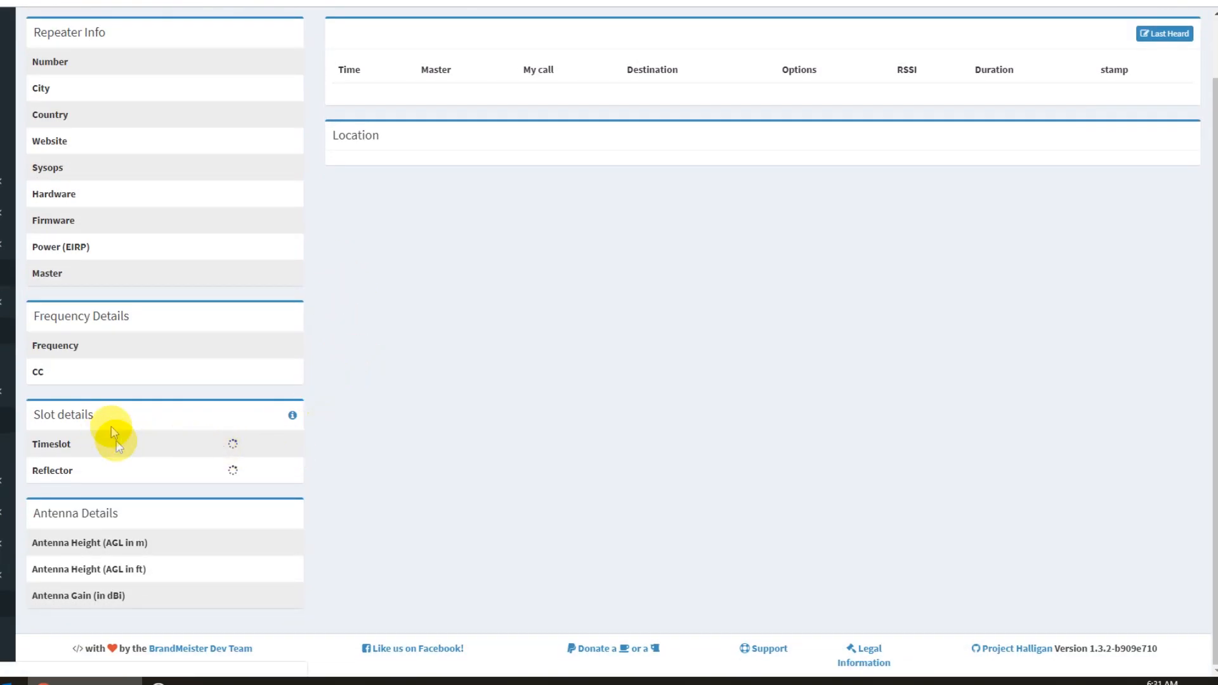
mouse_move(200, 449)
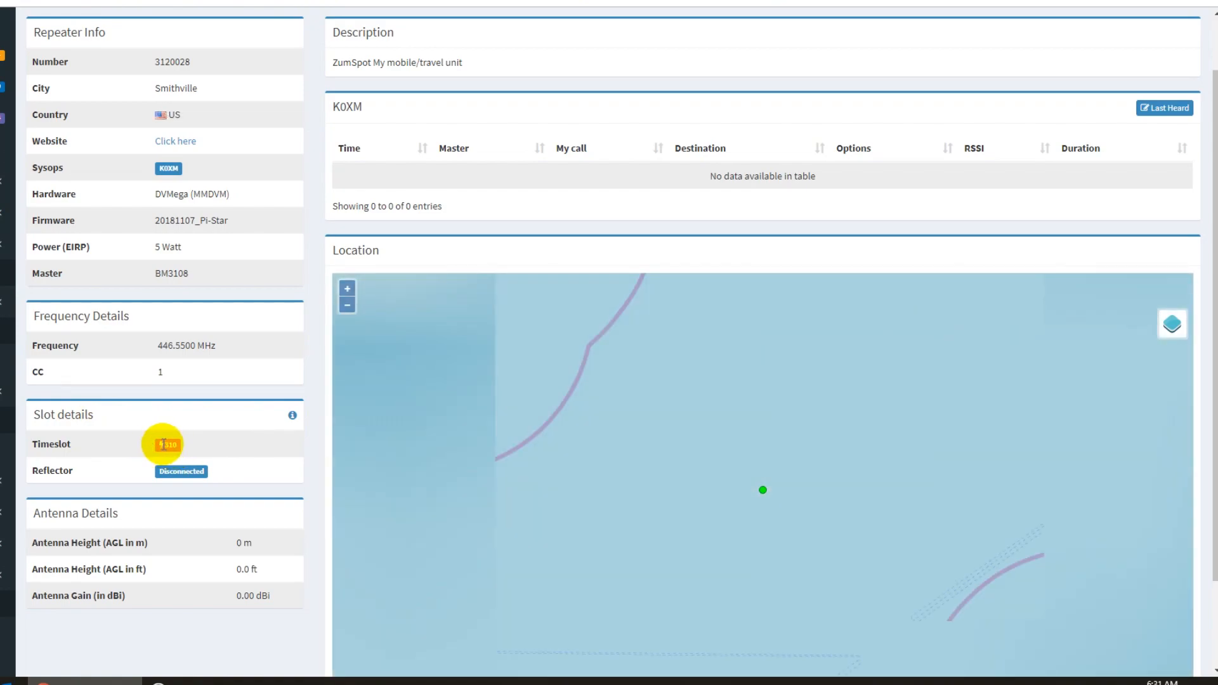
left_click(1162, 107)
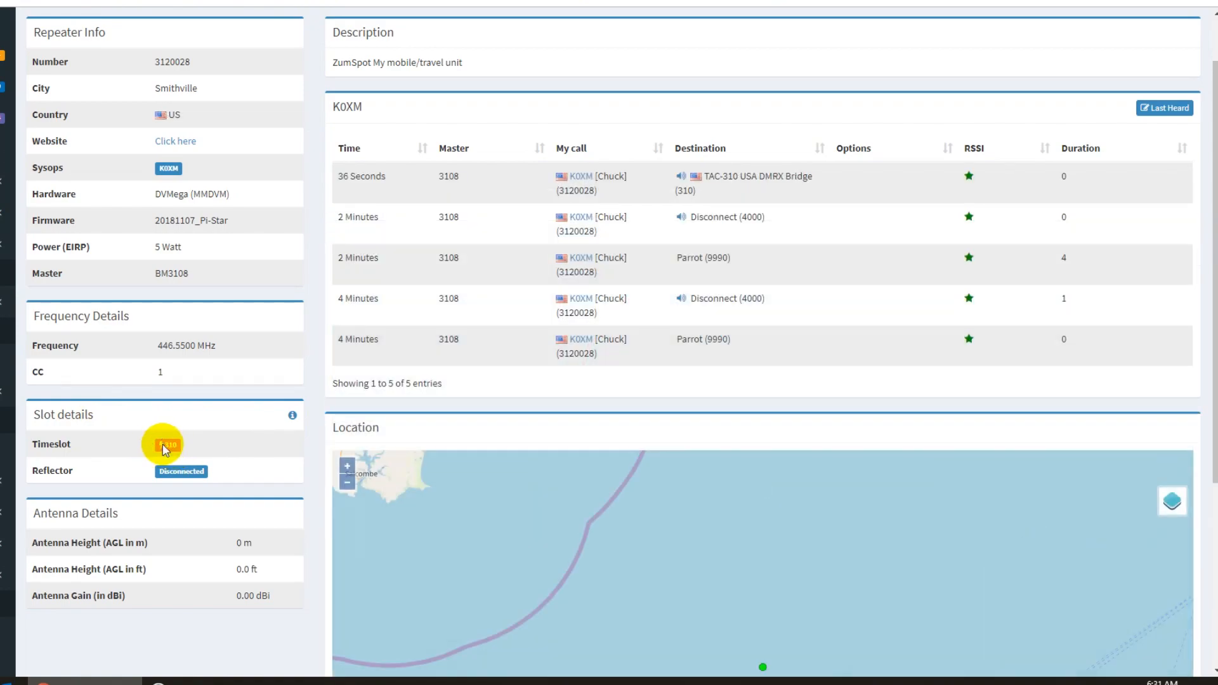
mouse_move(586, 148)
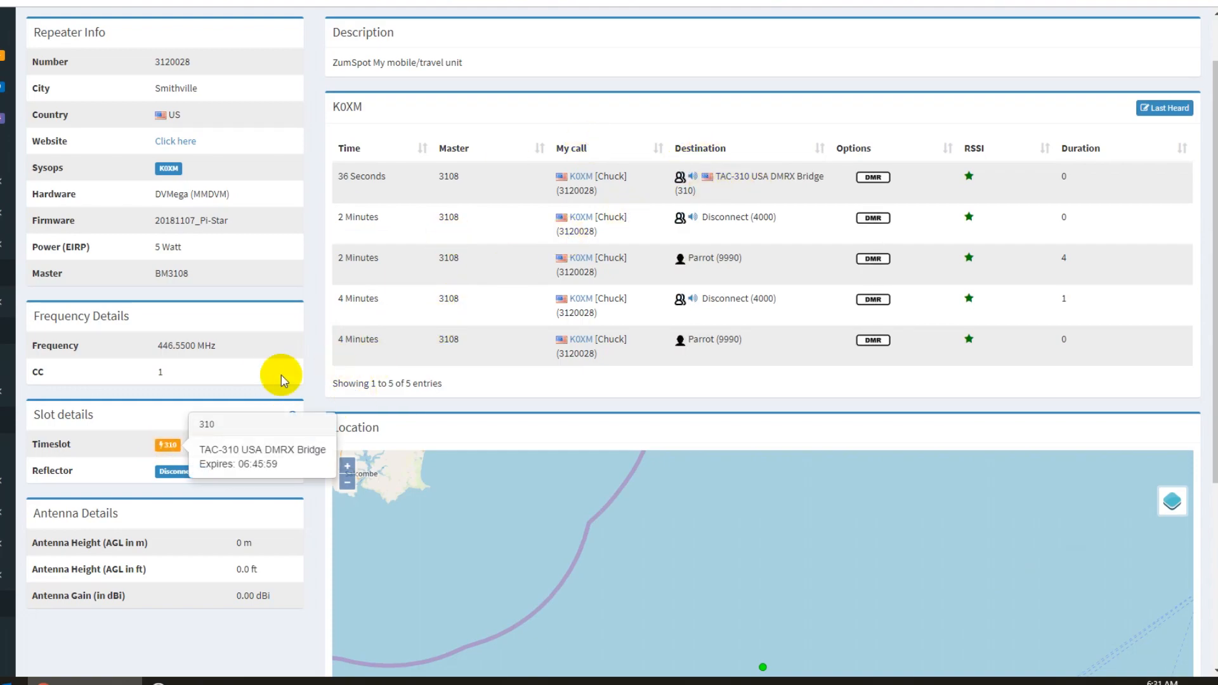
mouse_move(322, 344)
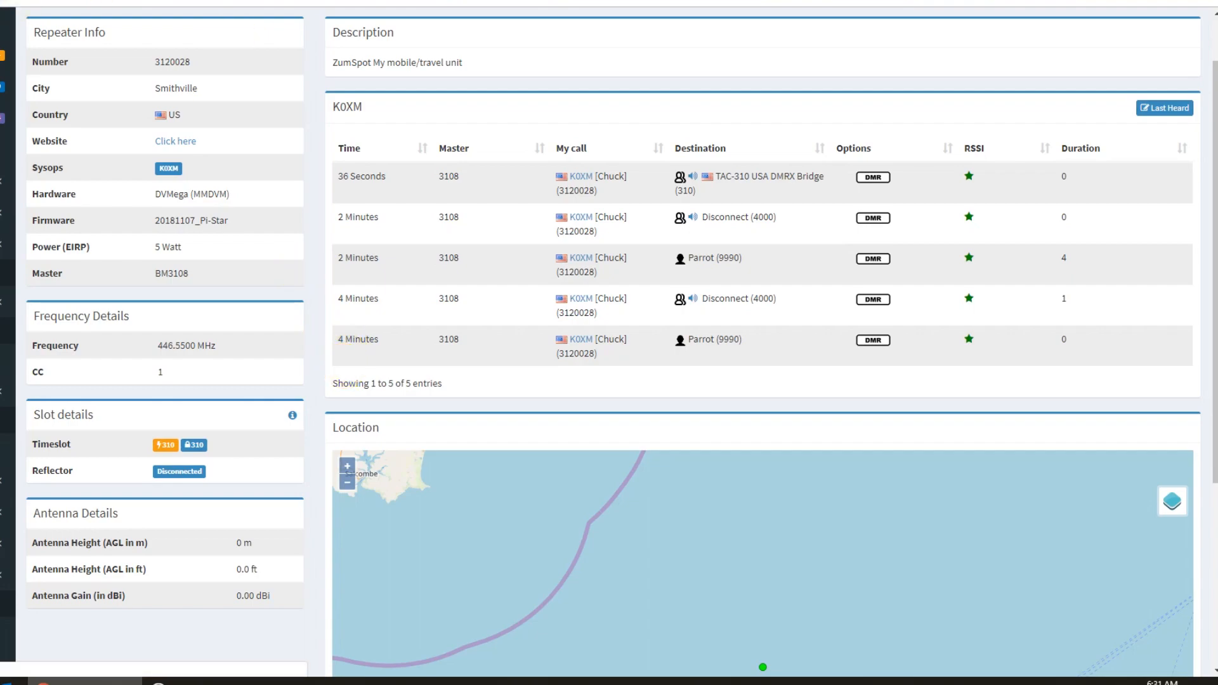
mouse_move(274, 449)
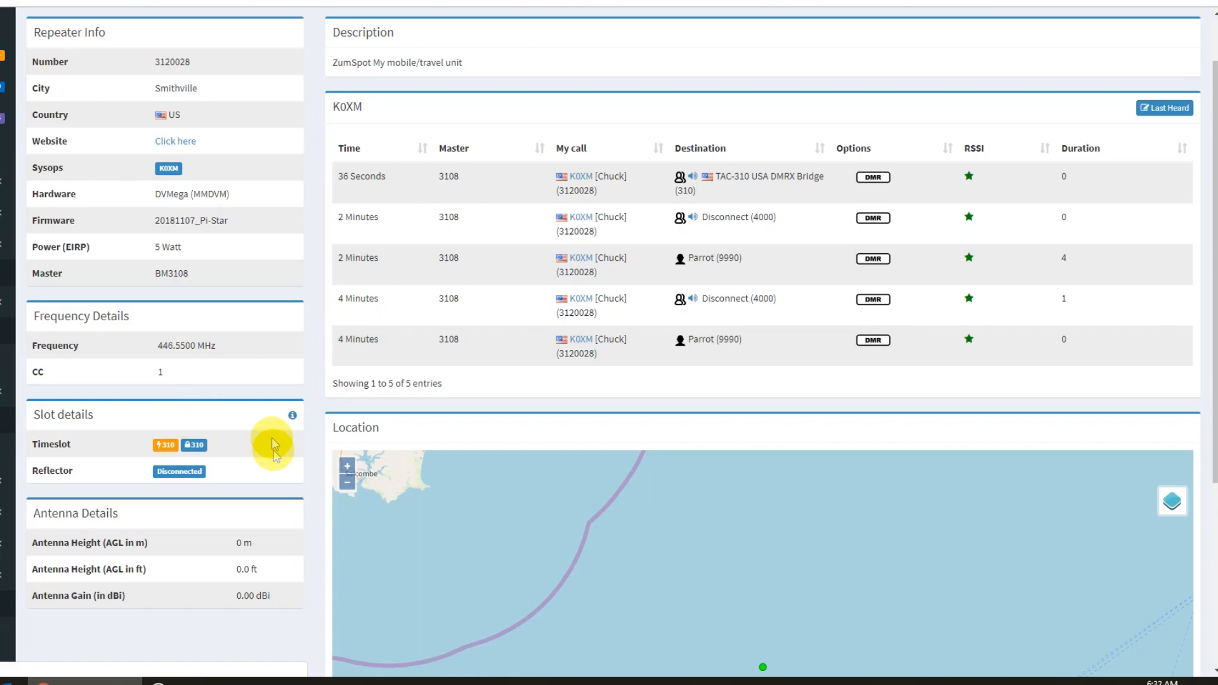
mouse_move(230, 445)
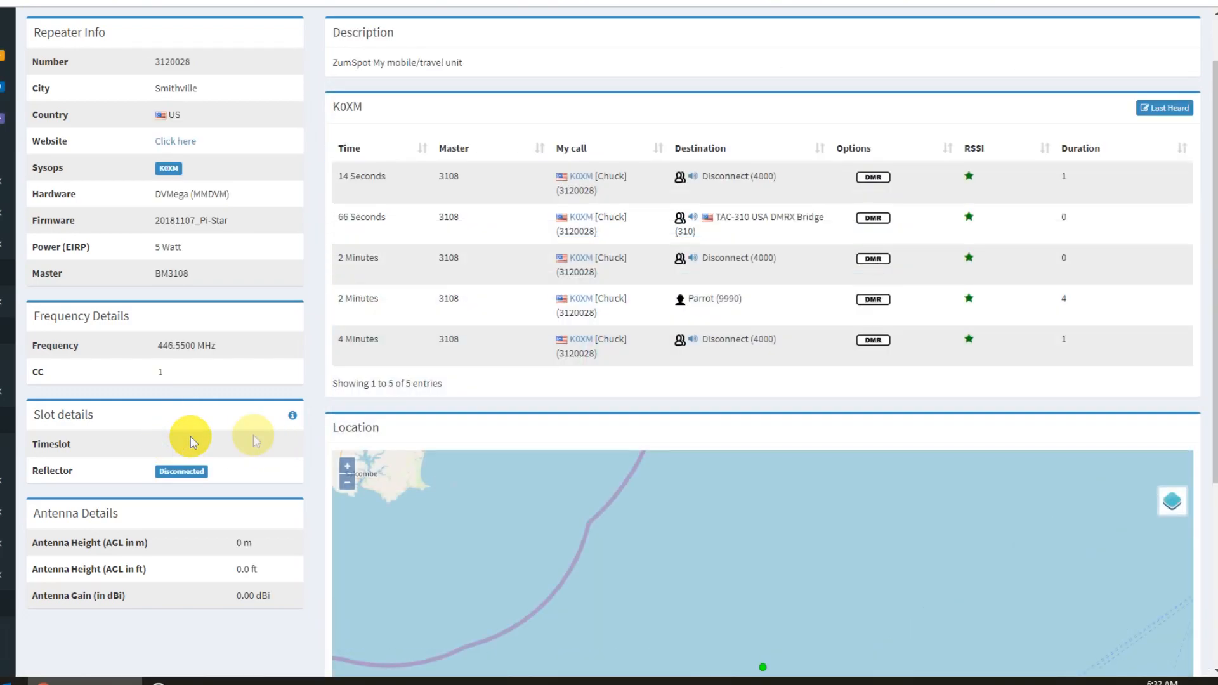
- Check Last Heard for calls to TG 91 and 3100, then reopen the hotspot settings
scroll("up", 3)
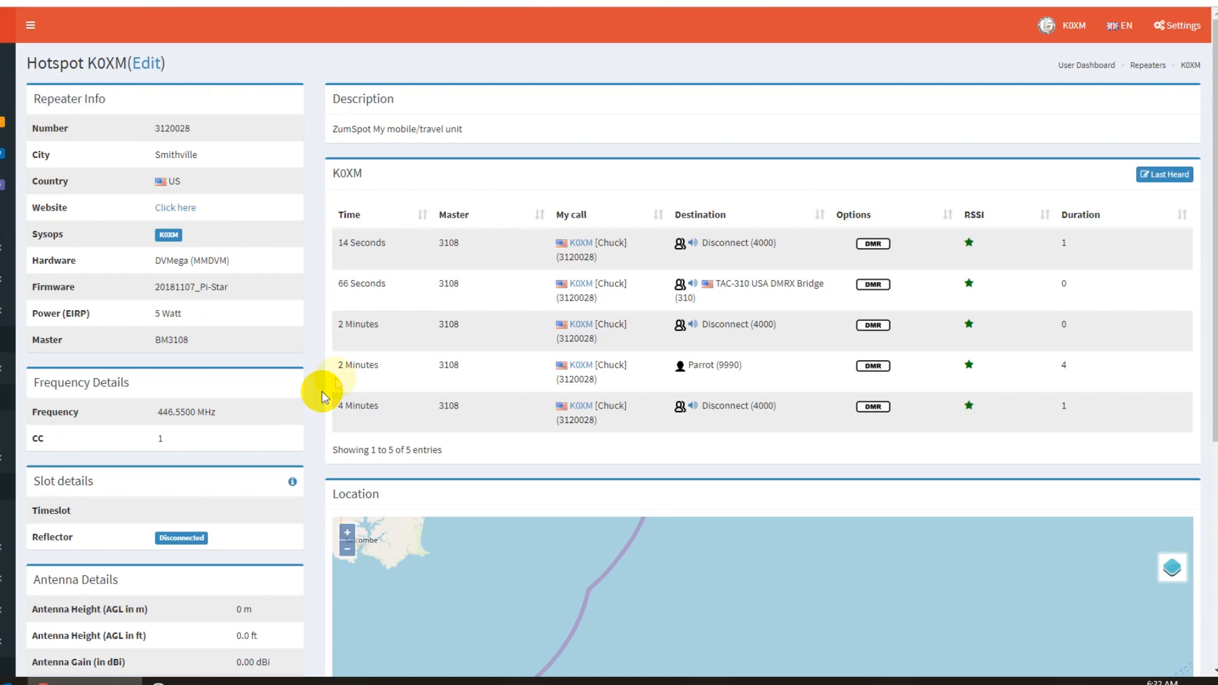
mouse_move(339, 381)
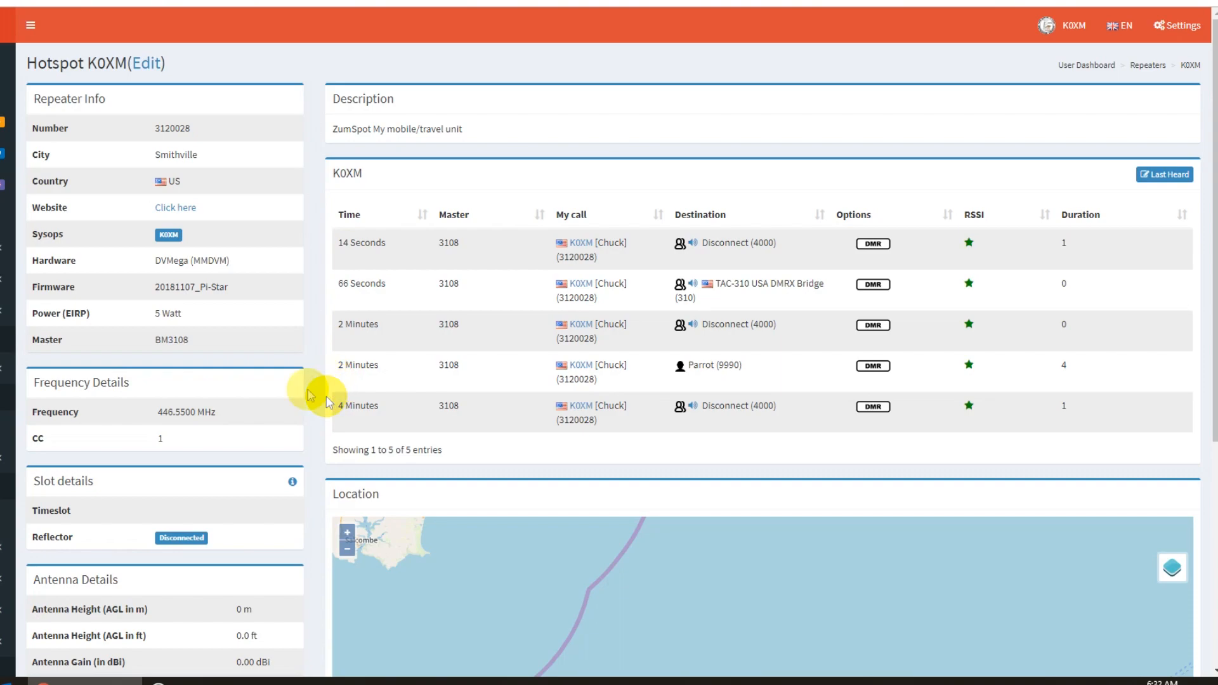
mouse_move(300, 391)
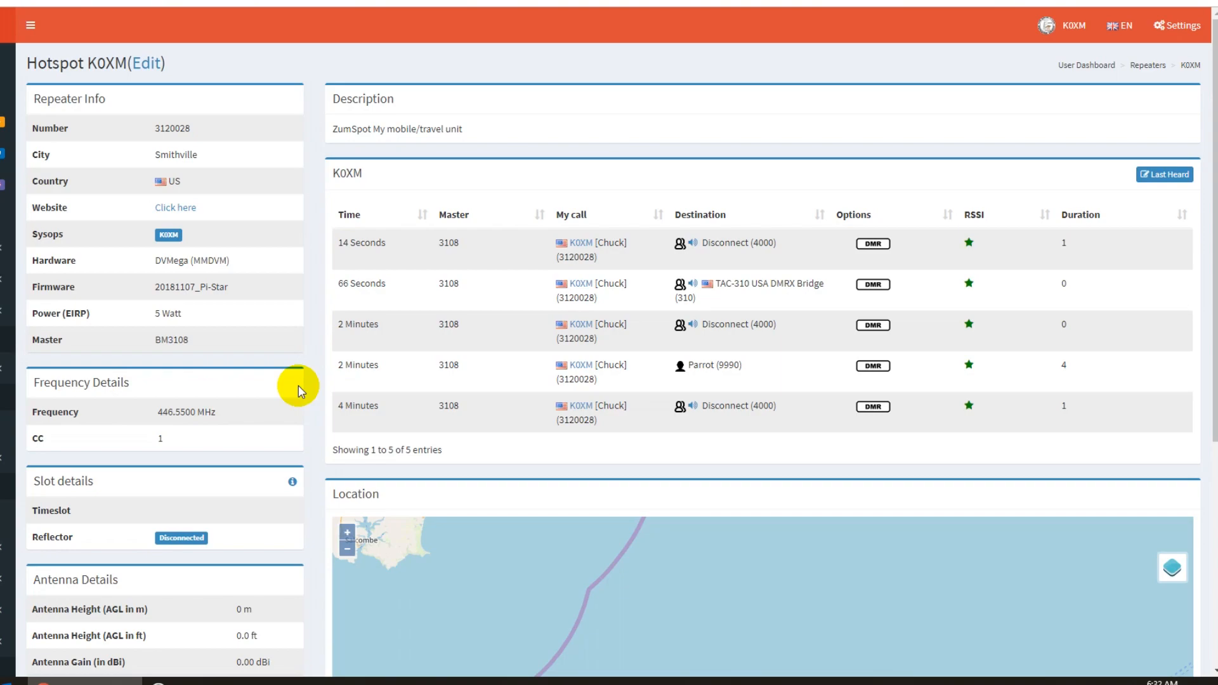
mouse_move(295, 400)
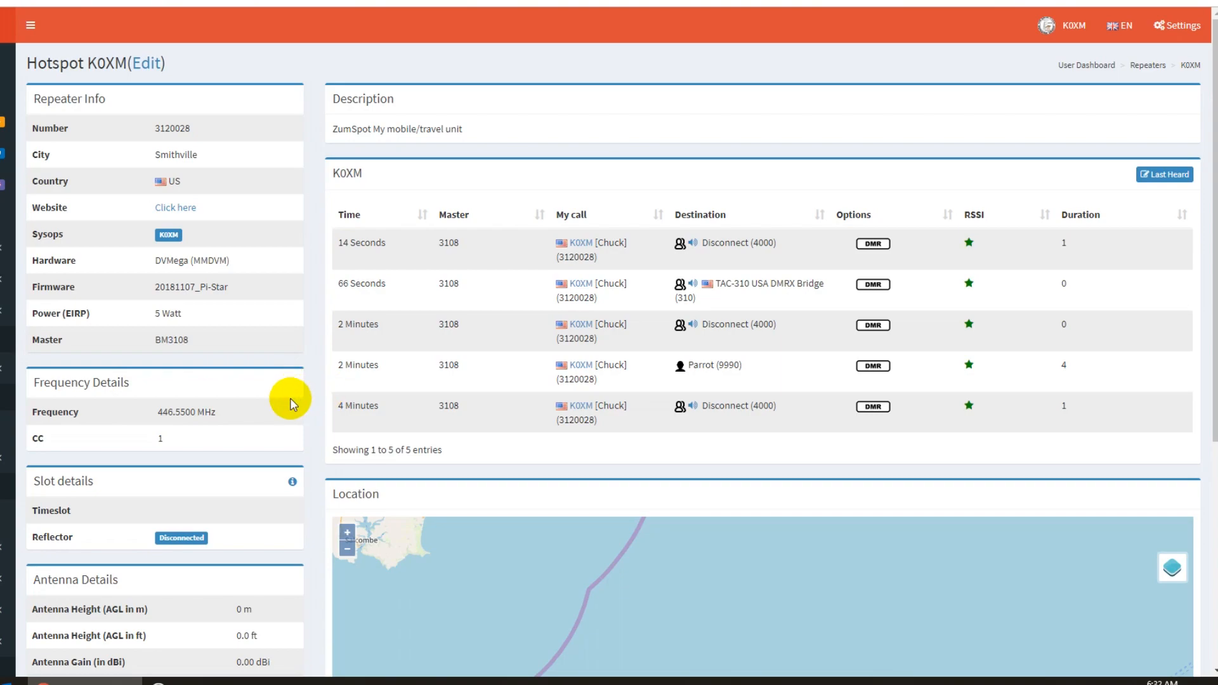
mouse_move(472, 324)
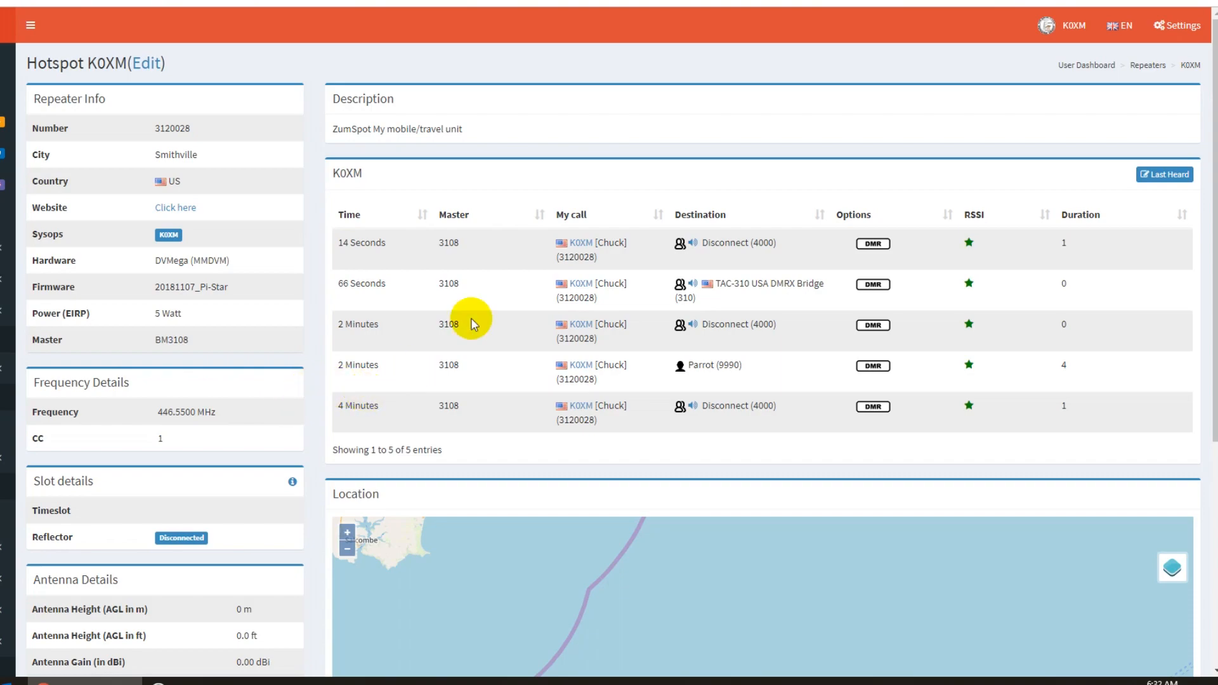
mouse_move(402, 187)
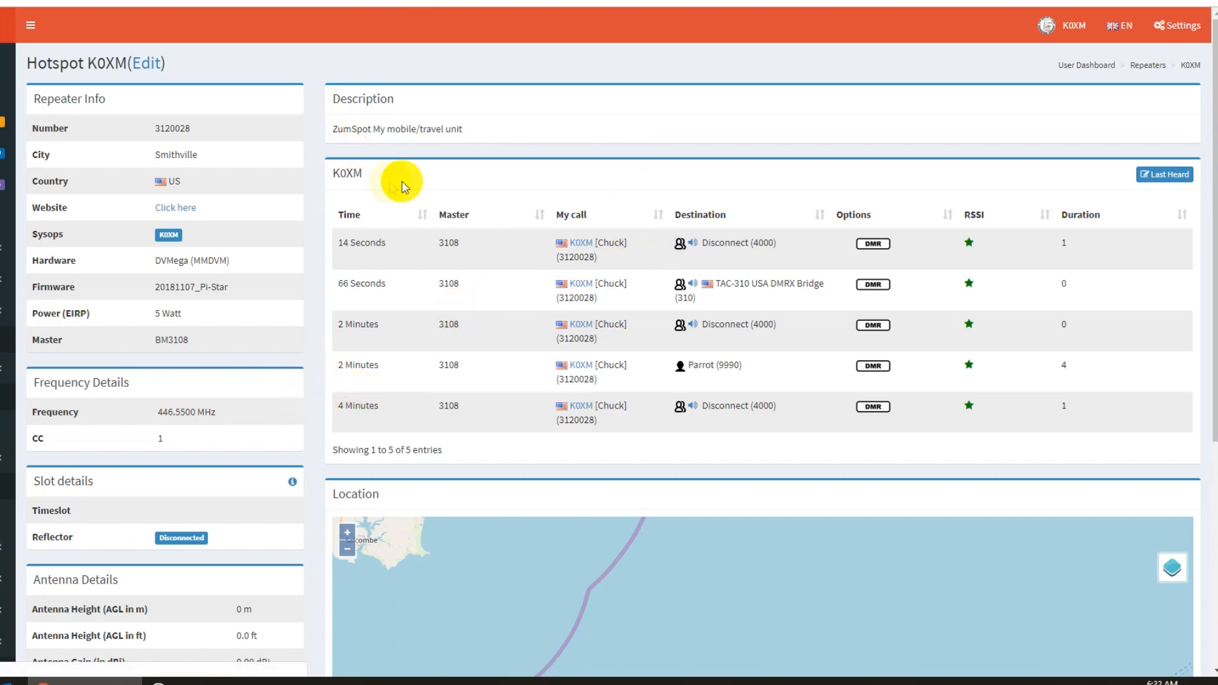
mouse_move(315, 242)
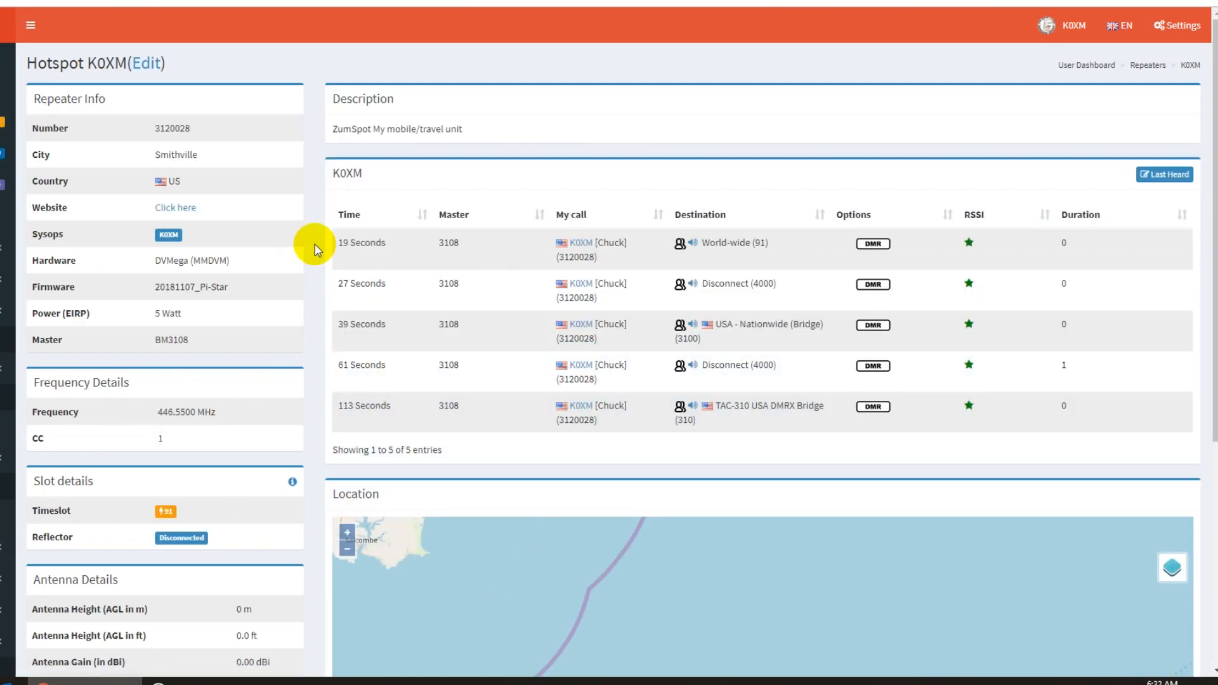
mouse_move(236, 515)
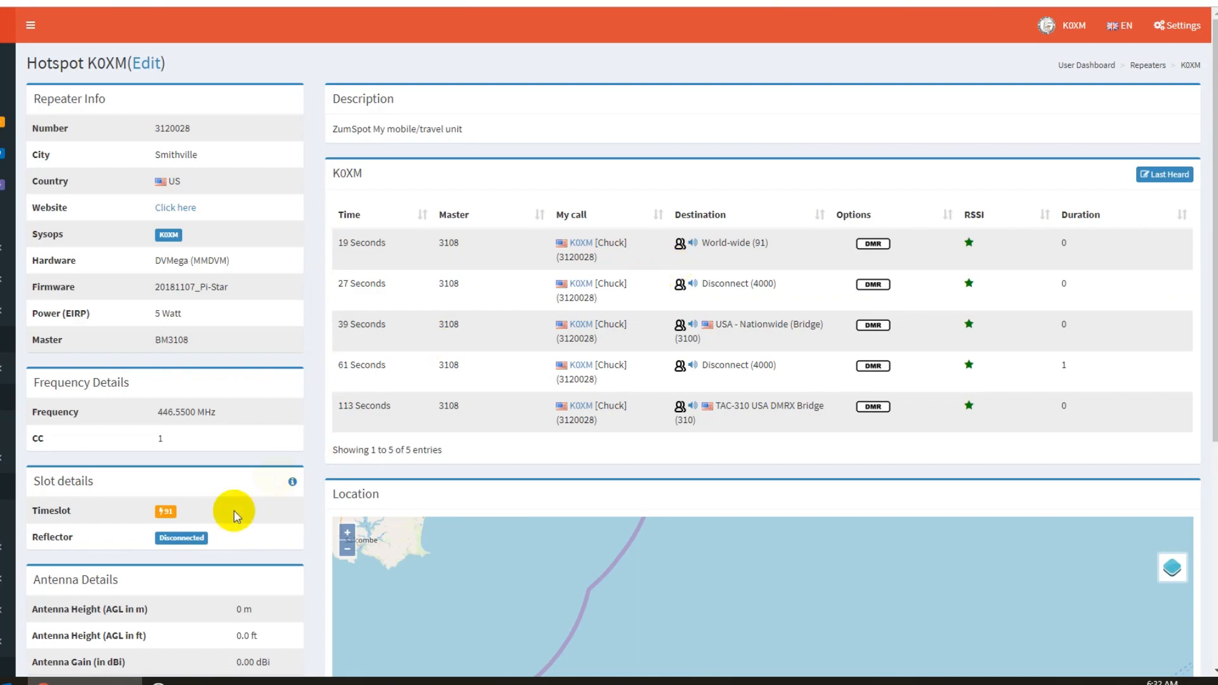
left_click(30, 25)
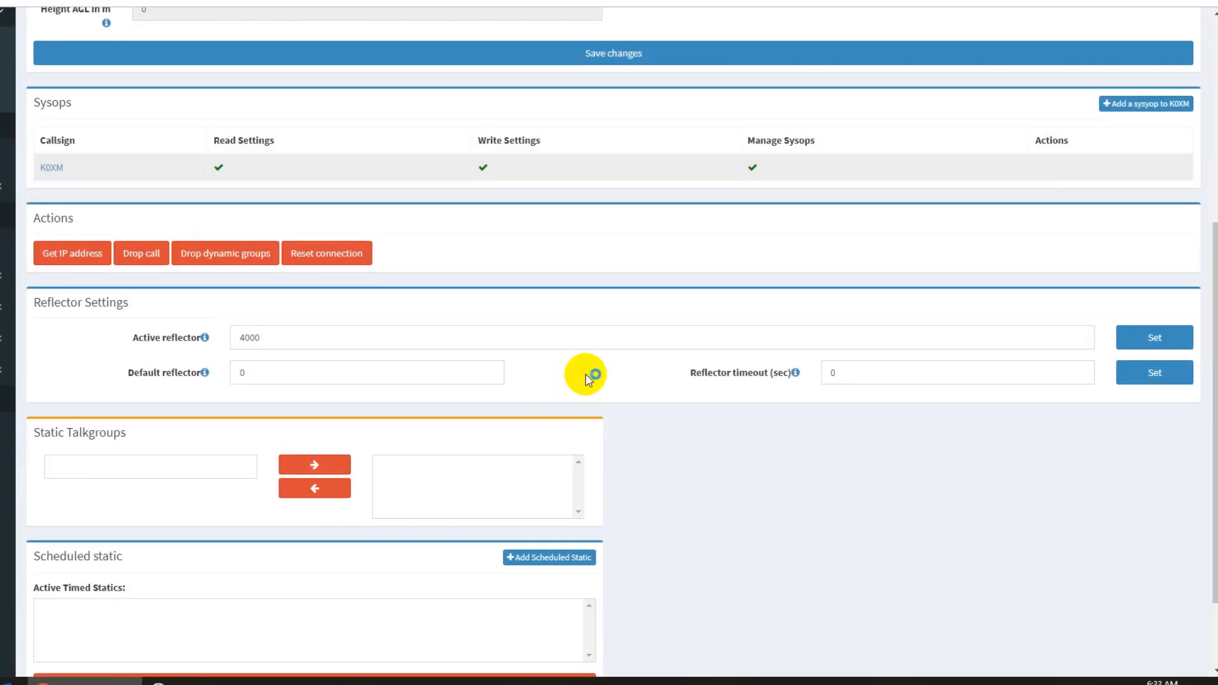
mouse_move(224, 253)
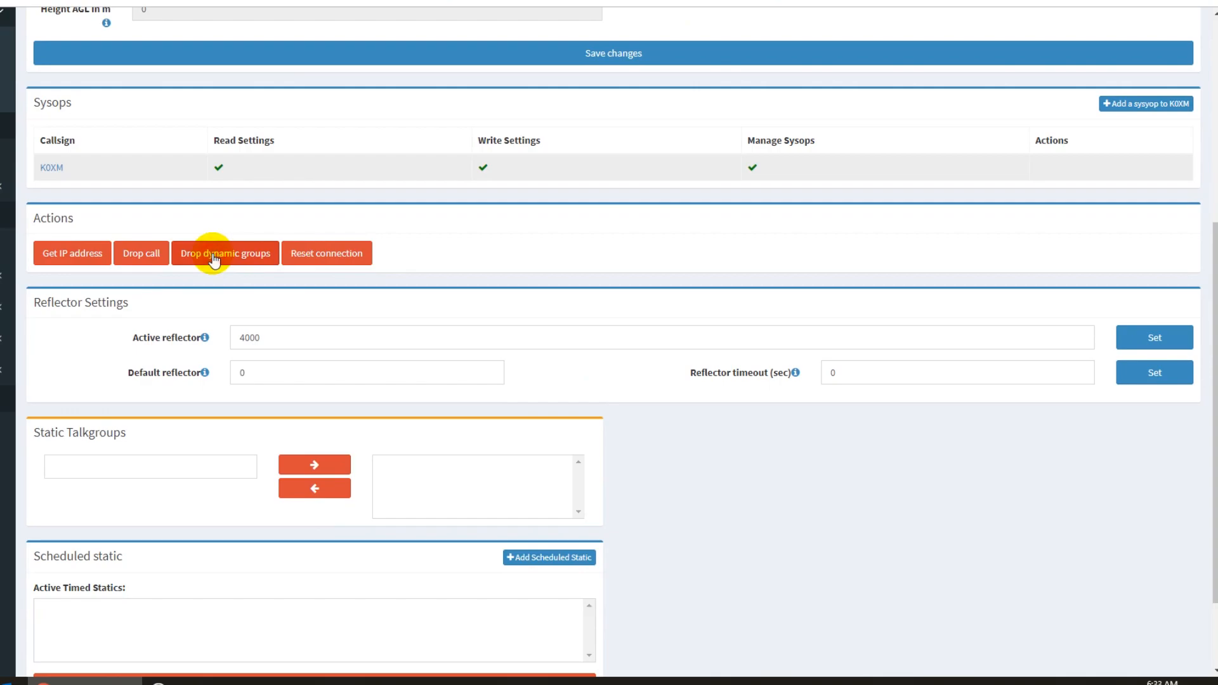
- Drop the hotspot's dynamic talkgroups, confirm the Success dialog, and scroll up
left_click(224, 253)
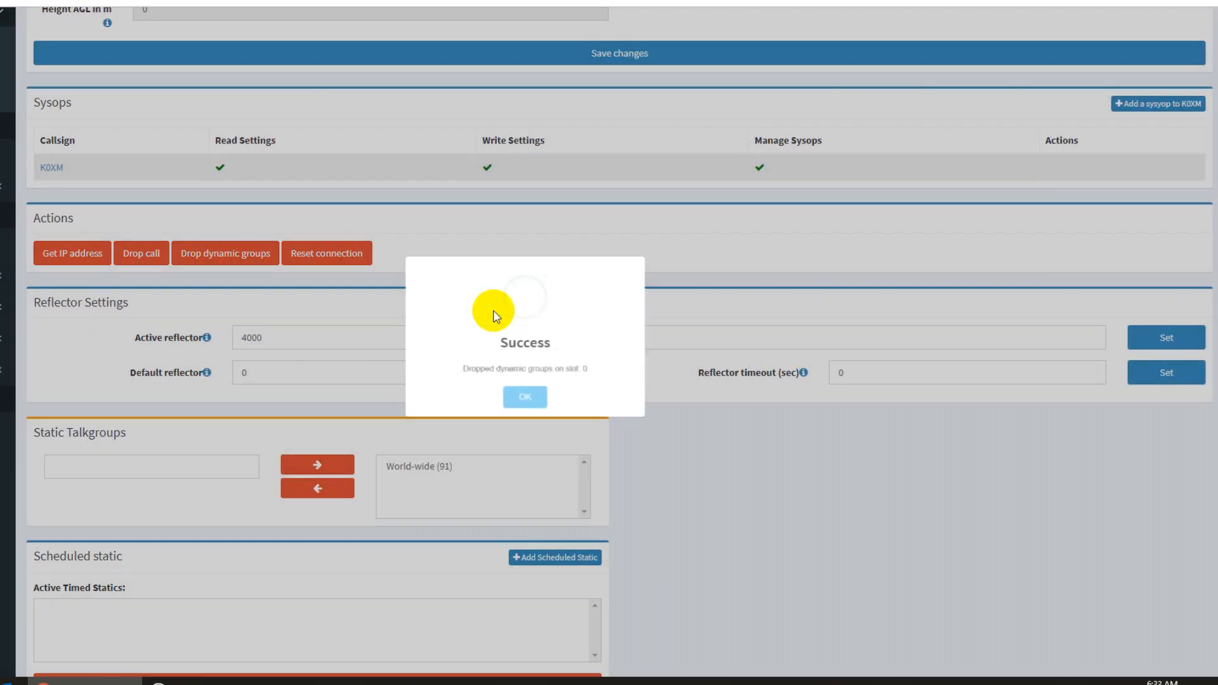
left_click(525, 397)
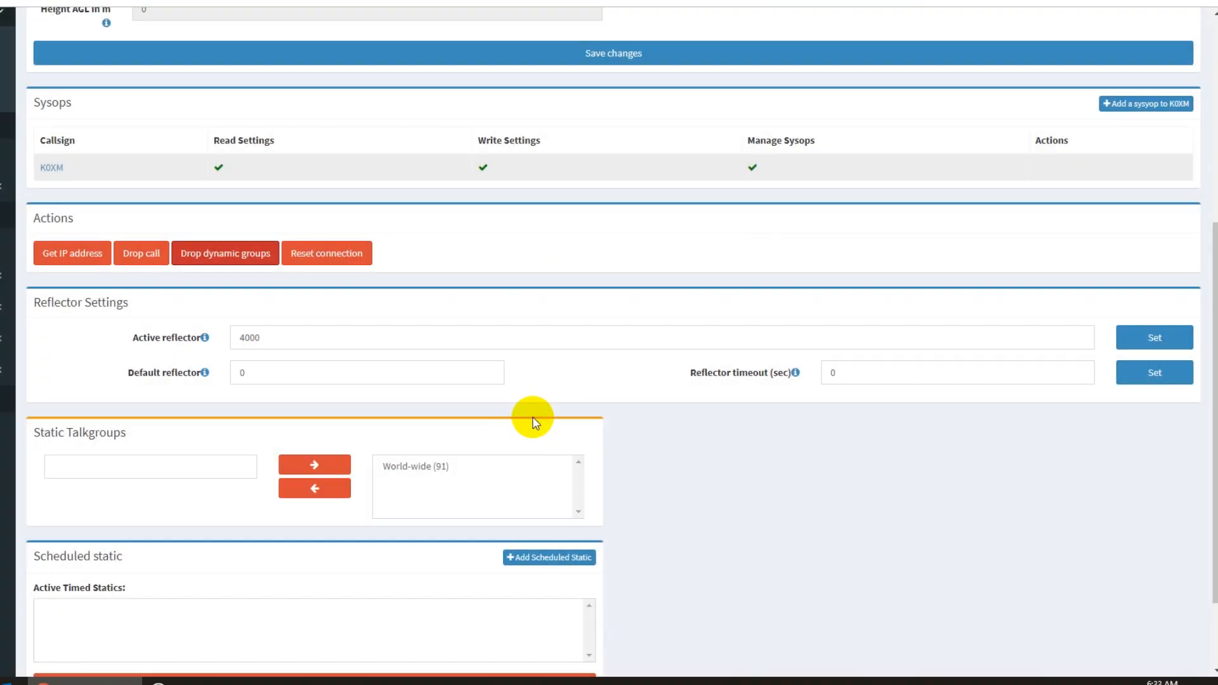
scroll("up", 3)
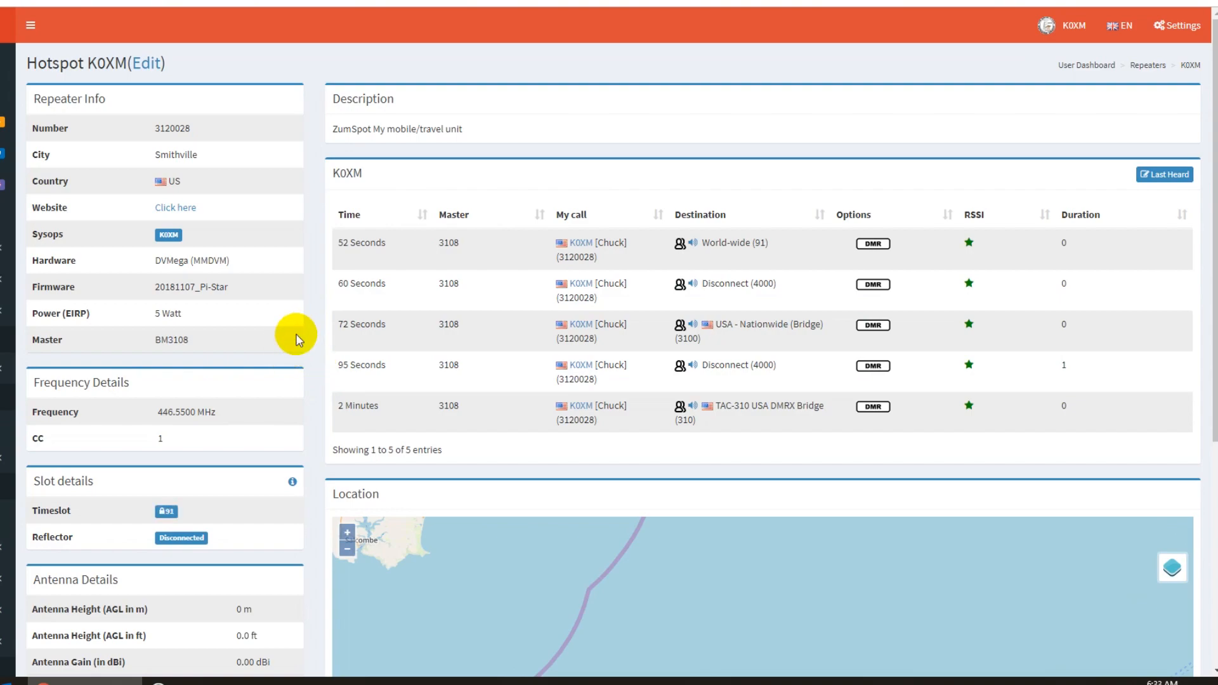
mouse_move(313, 366)
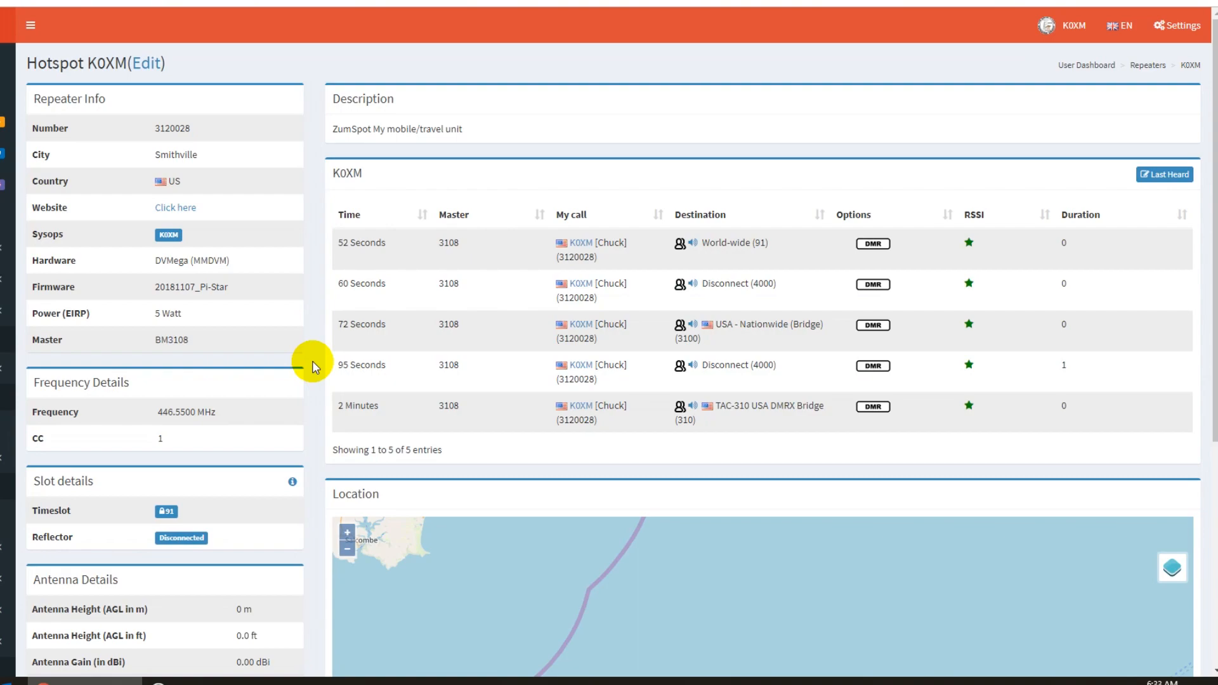
mouse_move(314, 366)
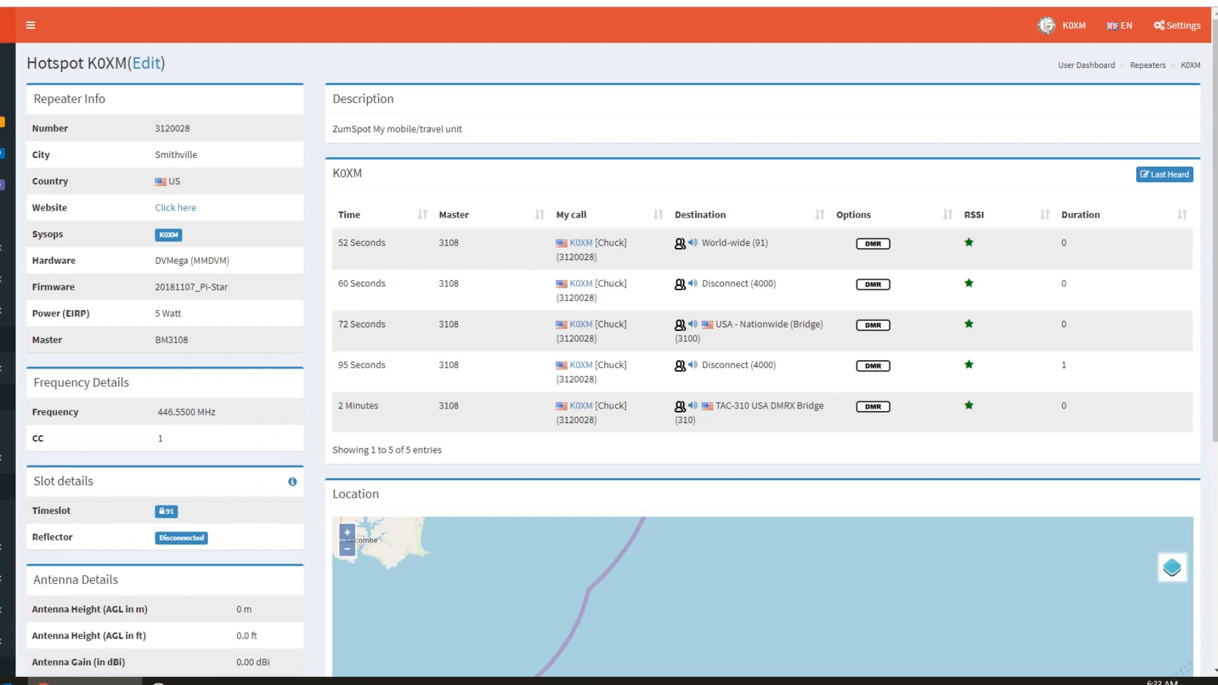